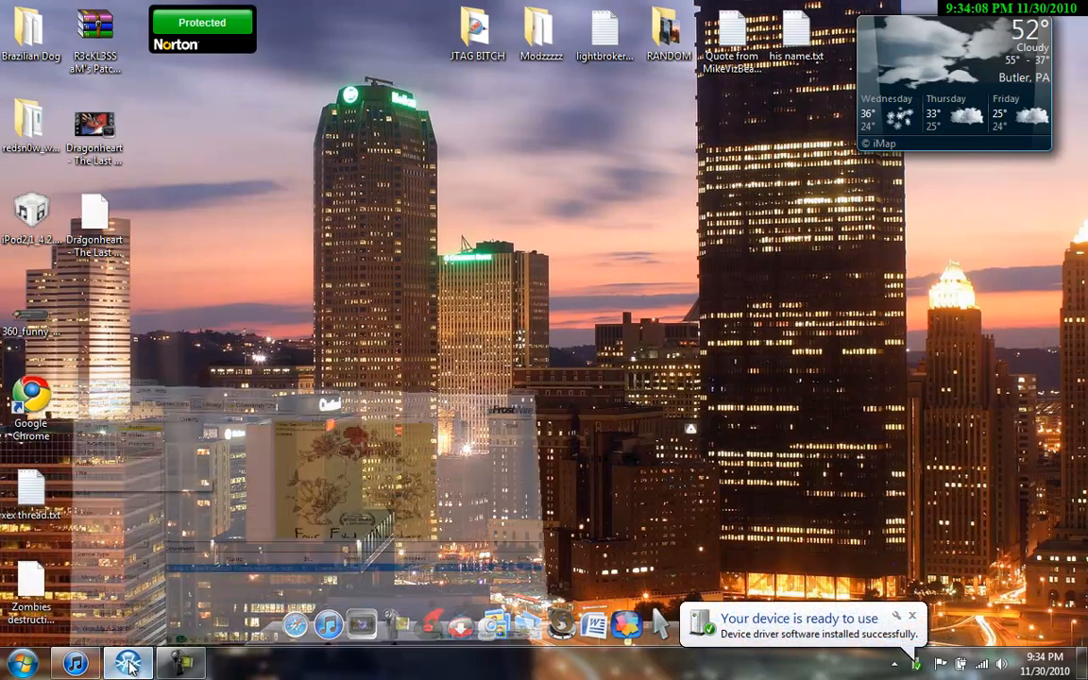
# Step: Bring up iTunes on the Music library and show About iTunes (version 10)
pyautogui.click(128, 663)
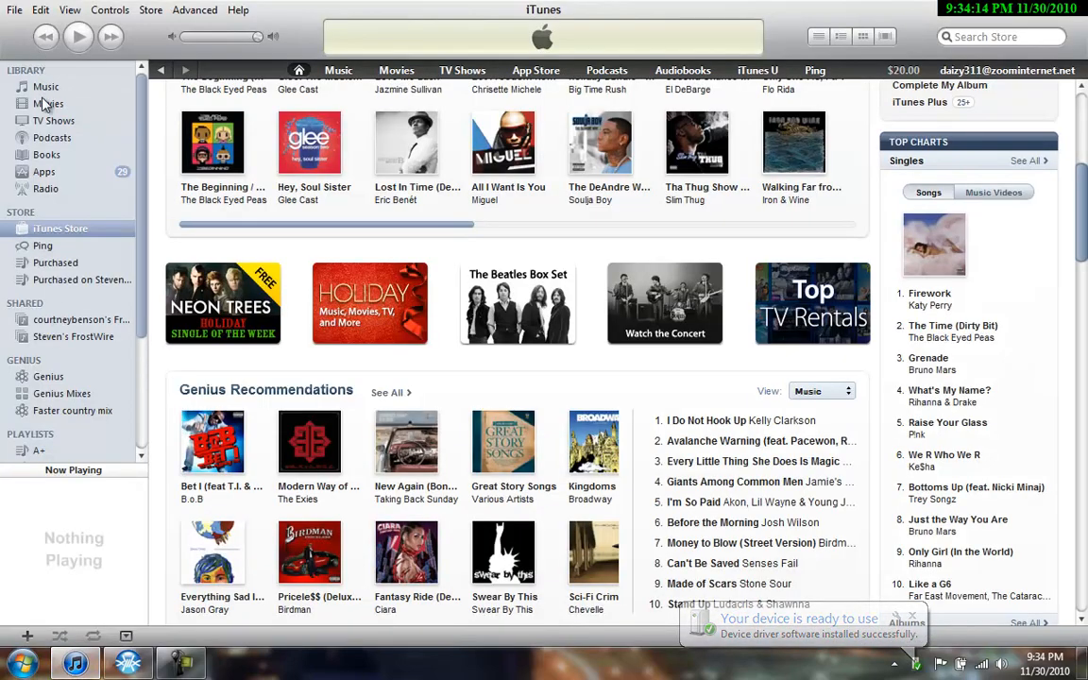
pyautogui.click(45, 87)
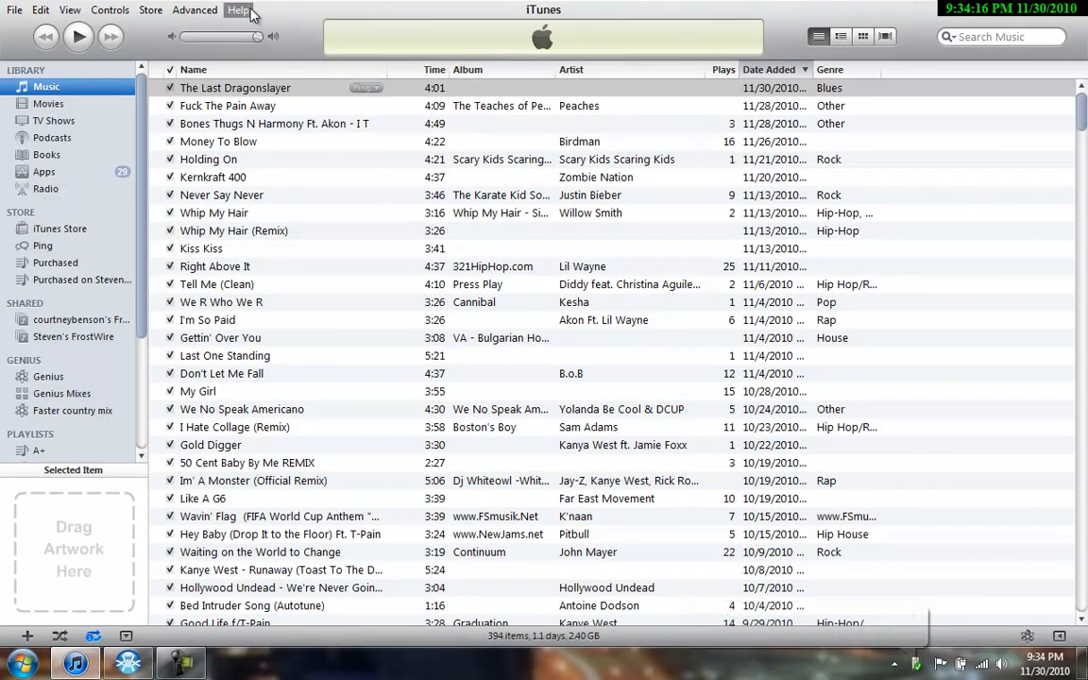
pyautogui.click(238, 9)
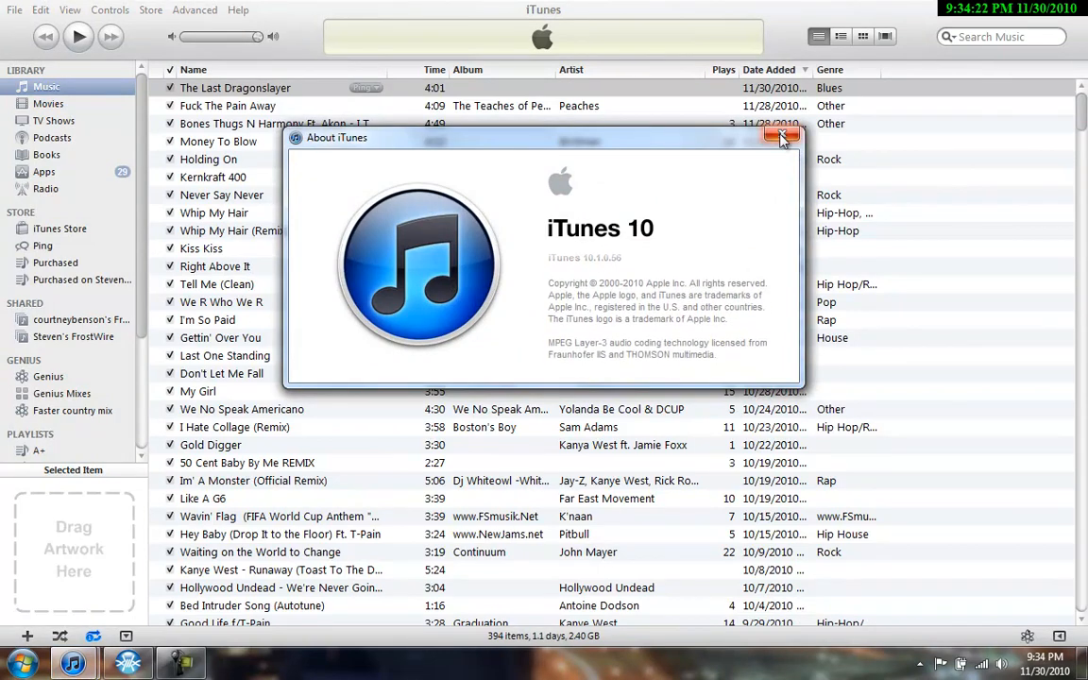
# Step: Dismiss the iTunes About window and show About FrostWire (version 4.21.1)
pyautogui.click(125, 661)
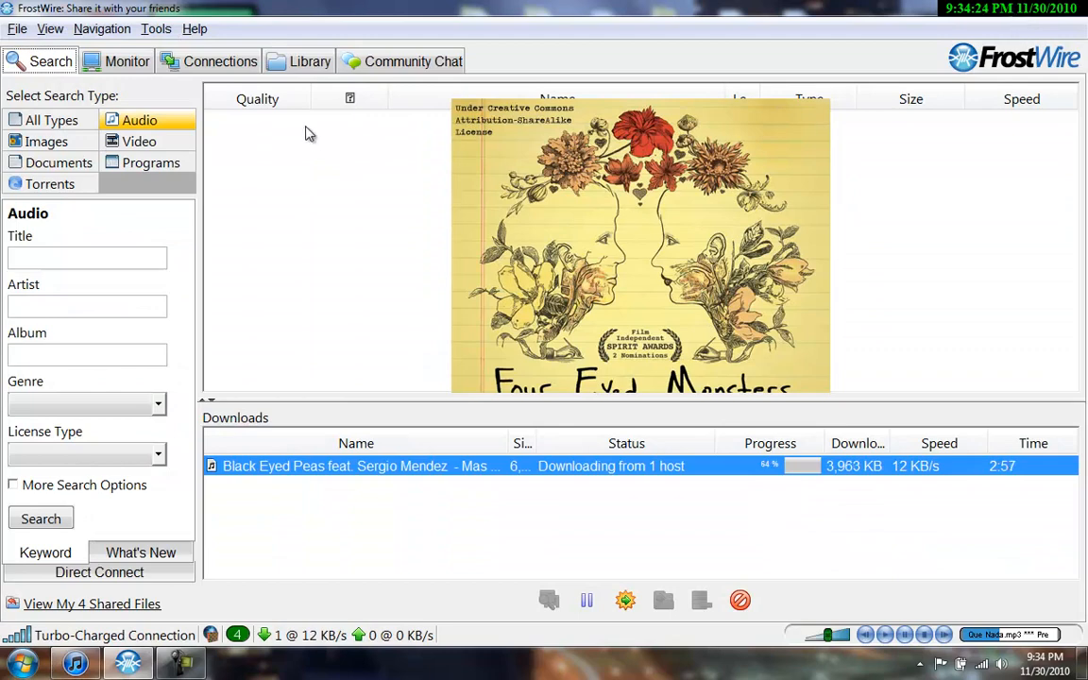
pyautogui.click(194, 28)
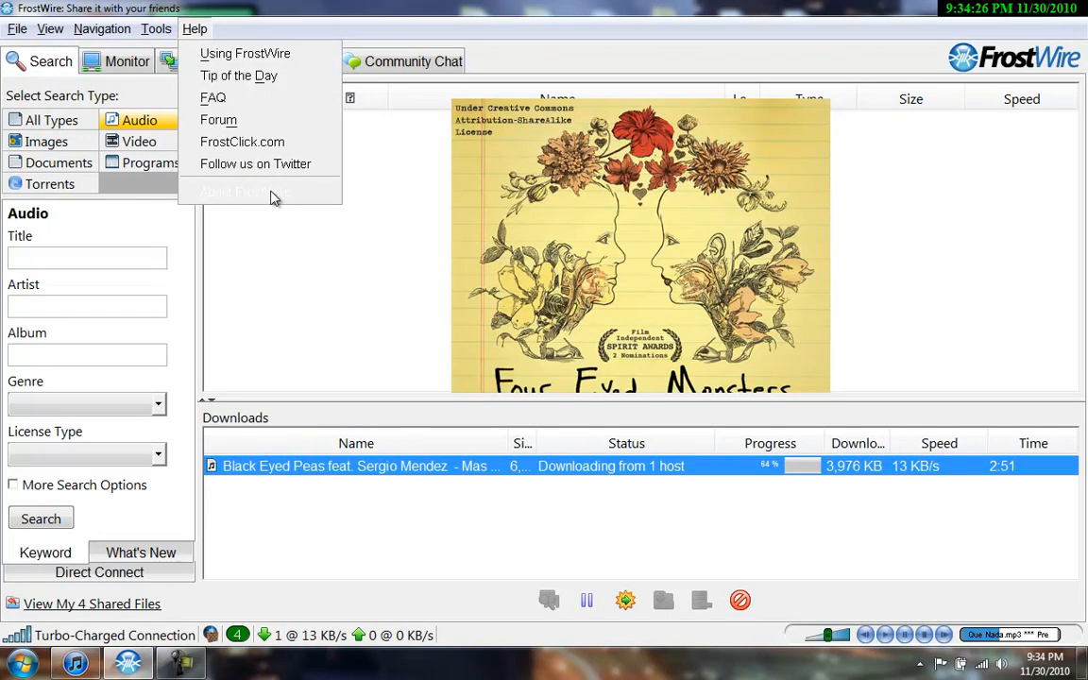
pyautogui.click(236, 193)
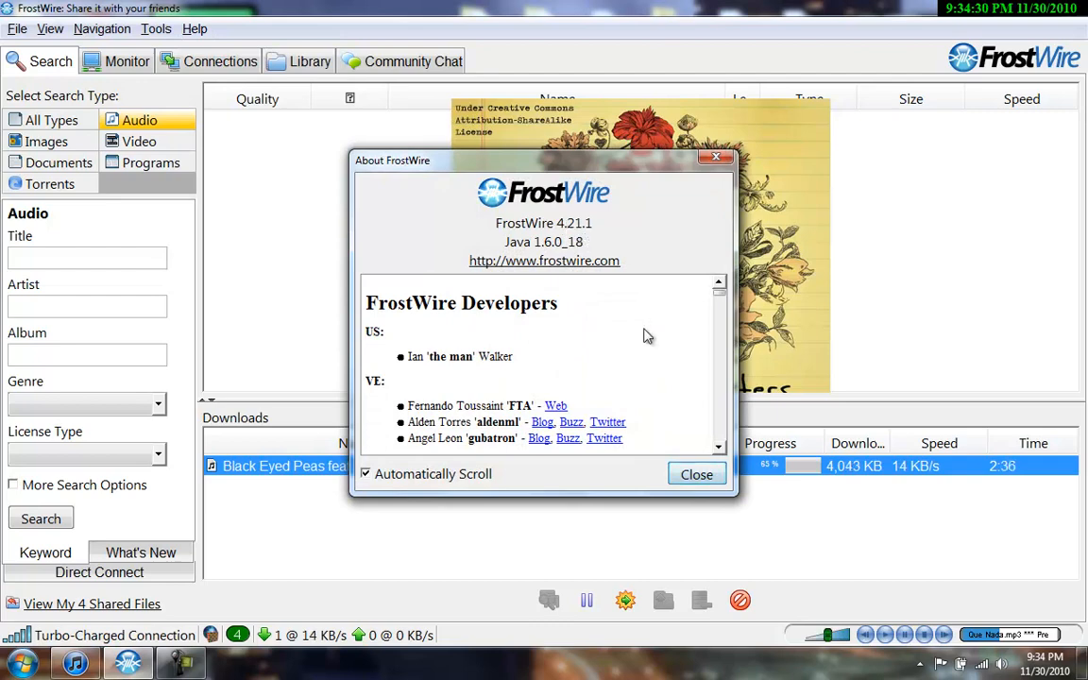
# Step: Close the FrostWire About window and minimize FrostWire to the desktop
pyautogui.click(695, 474)
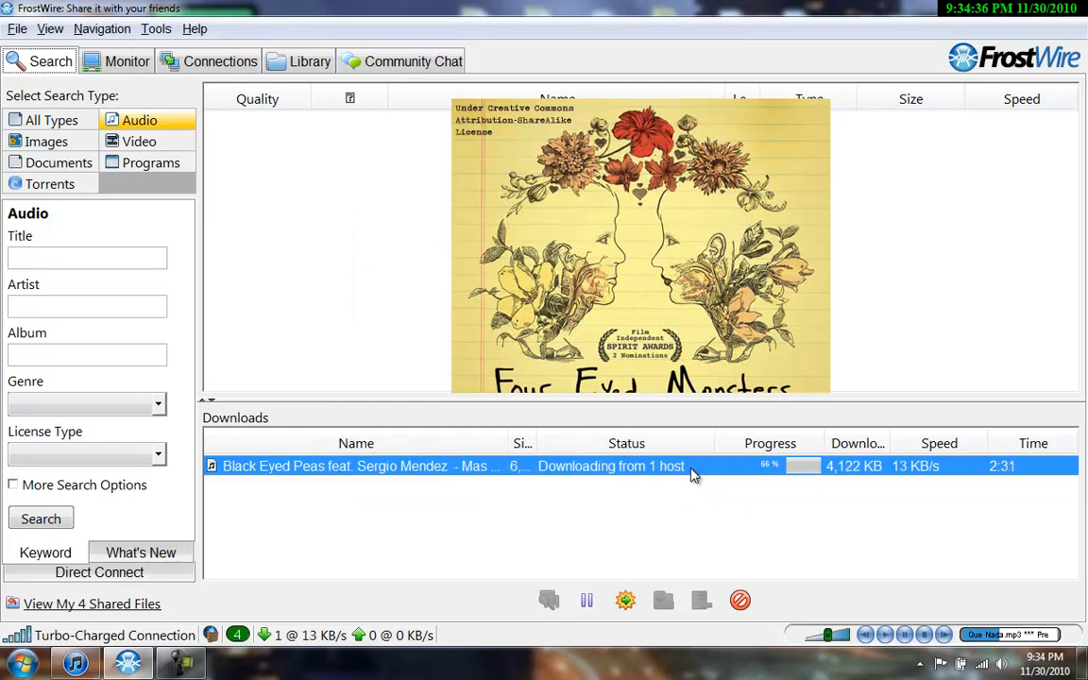
pyautogui.click(193, 28)
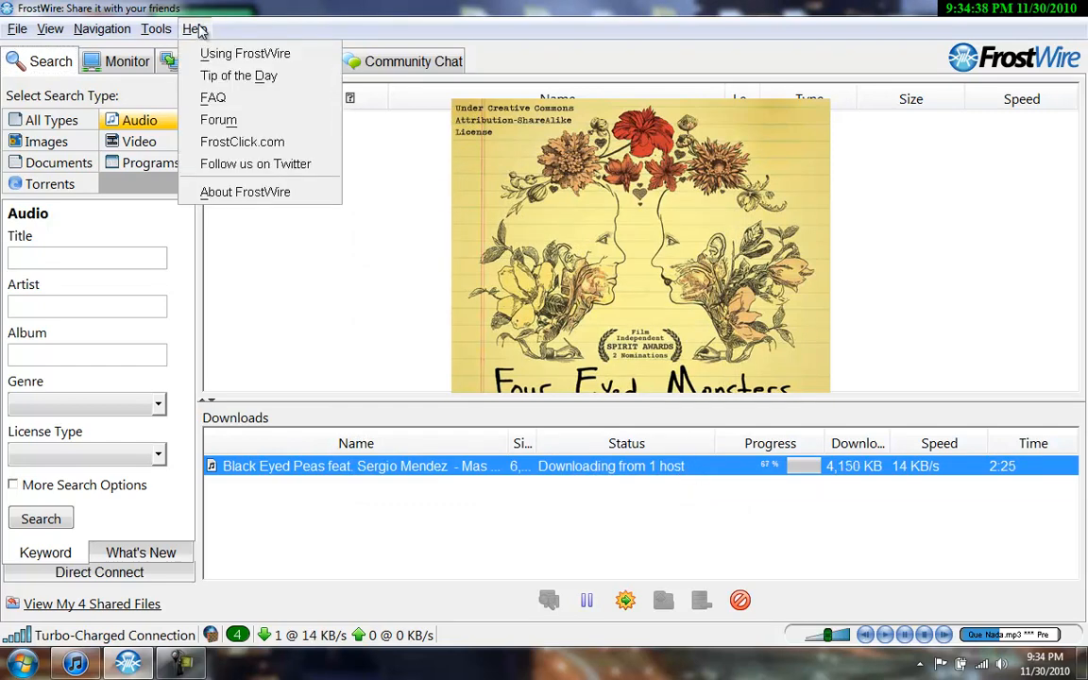
pyautogui.click(155, 28)
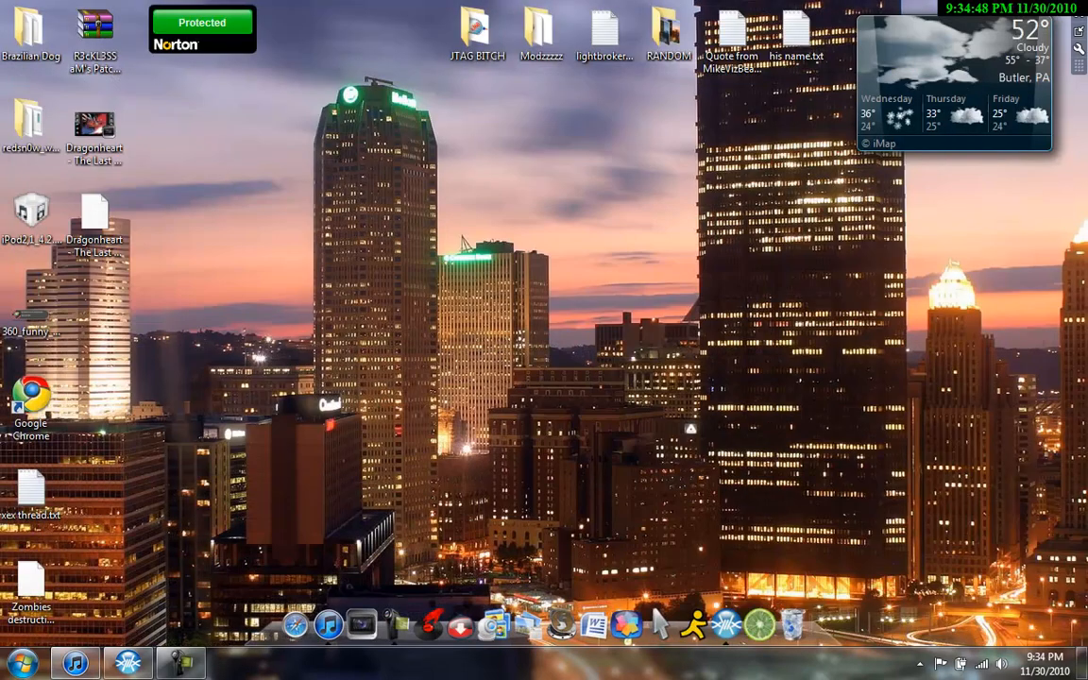
# Step: Show the Properties of Computer from the Start menu
pyautogui.click(17, 661)
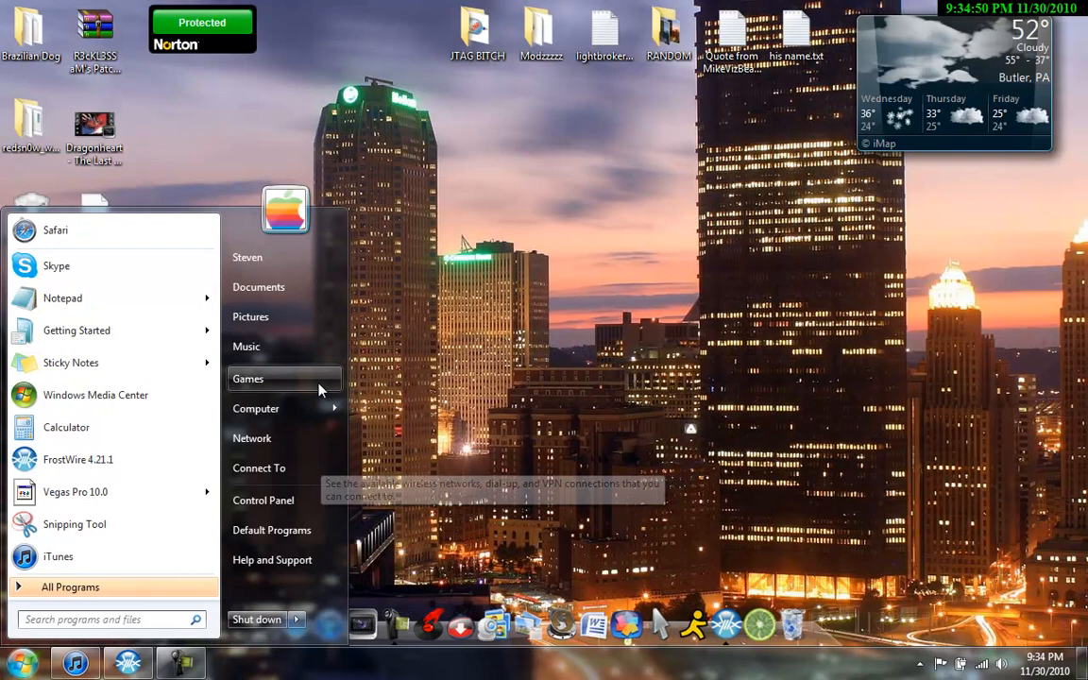
pyautogui.rightClick(257, 408)
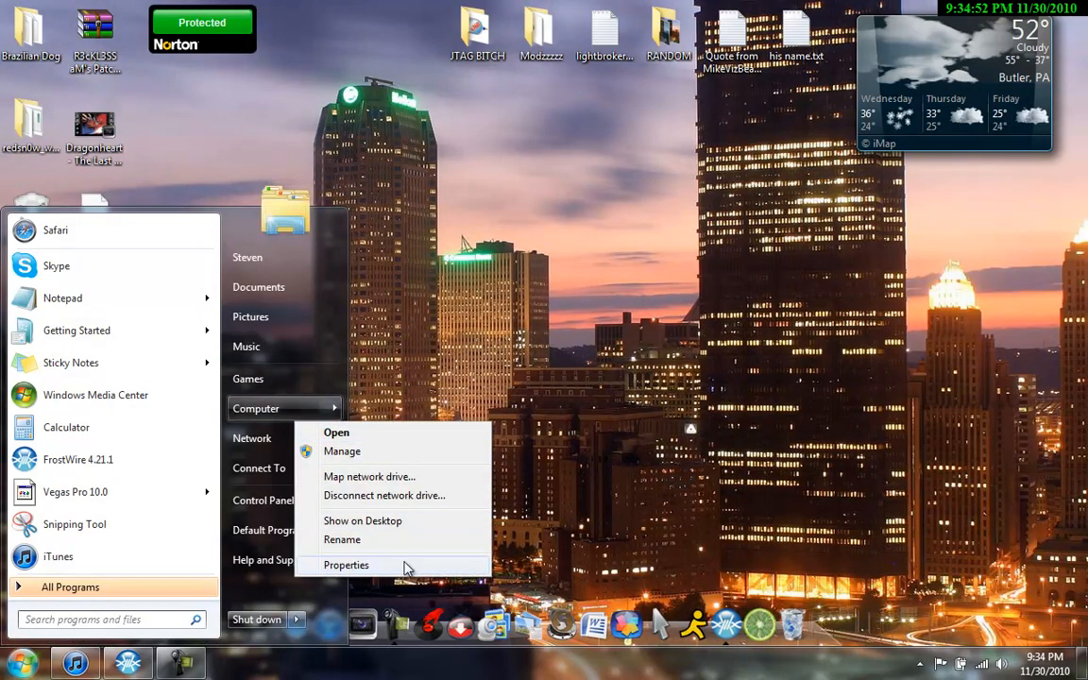
pyautogui.click(345, 564)
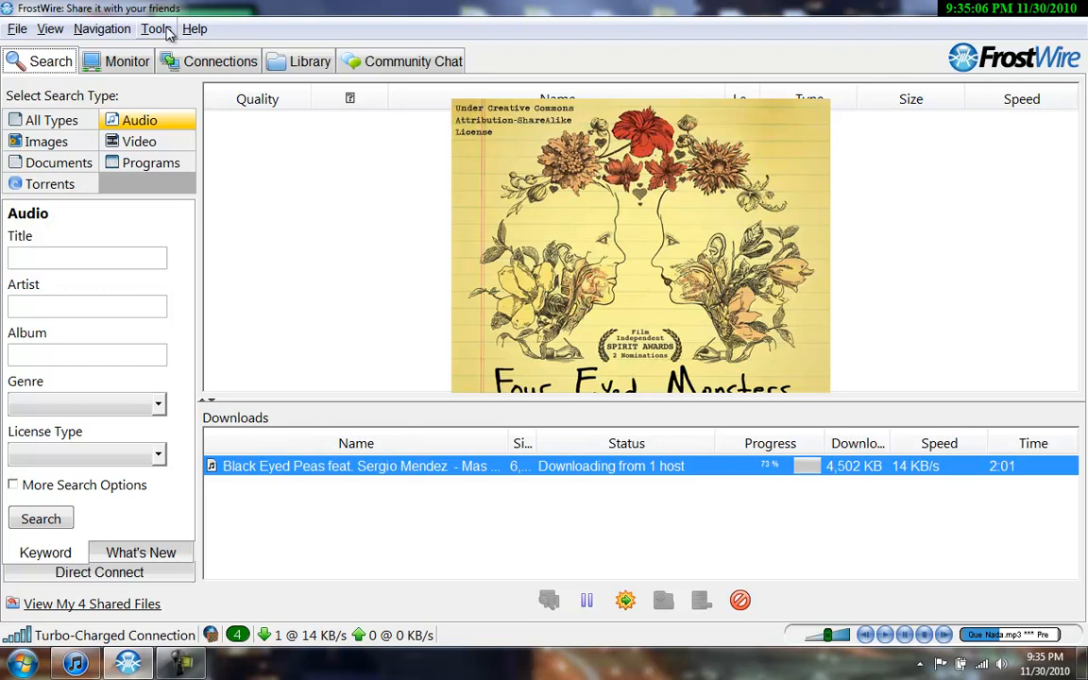
pyautogui.moveTo(162, 42)
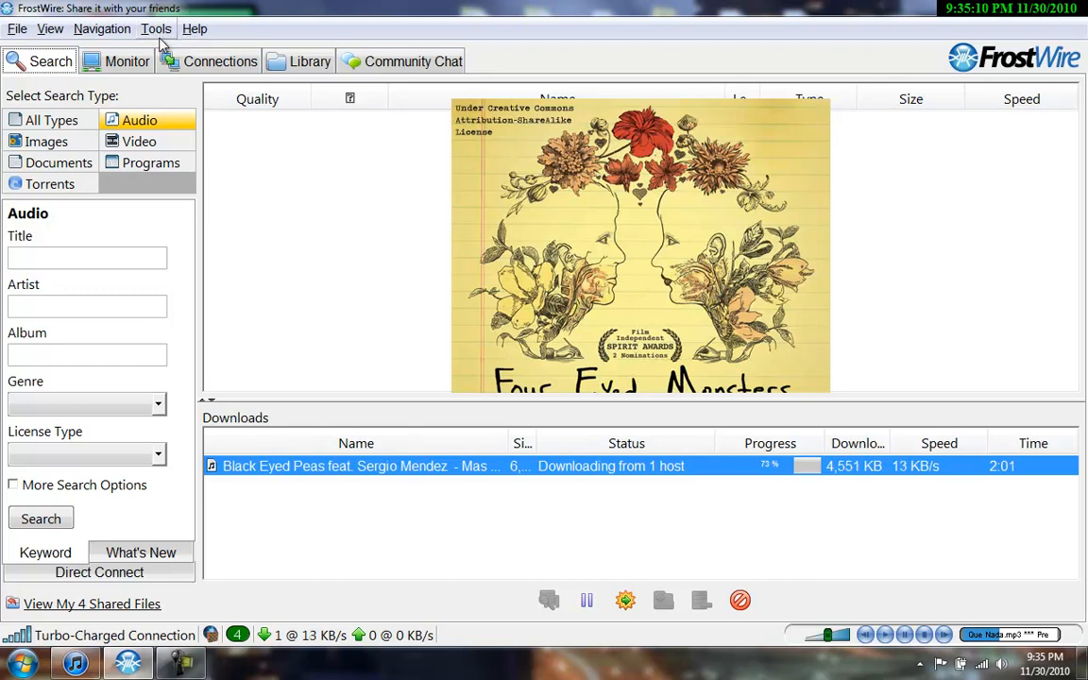
# Step: Bring up FrostWire's Options on the Saving page showing the save folder path
pyautogui.click(155, 28)
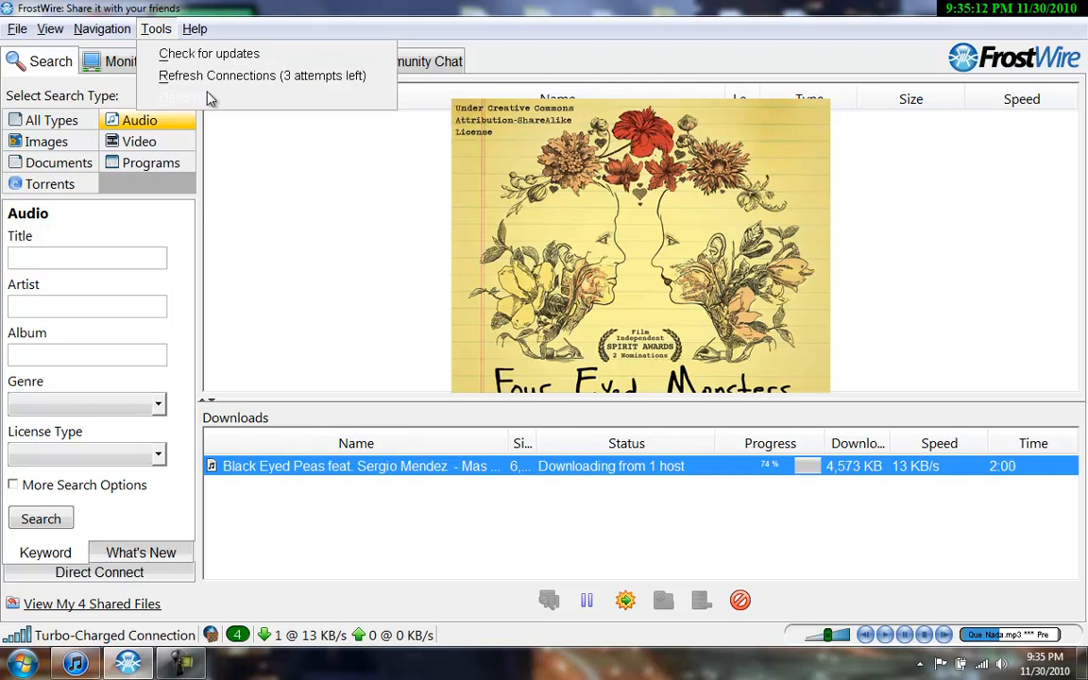
pyautogui.click(177, 98)
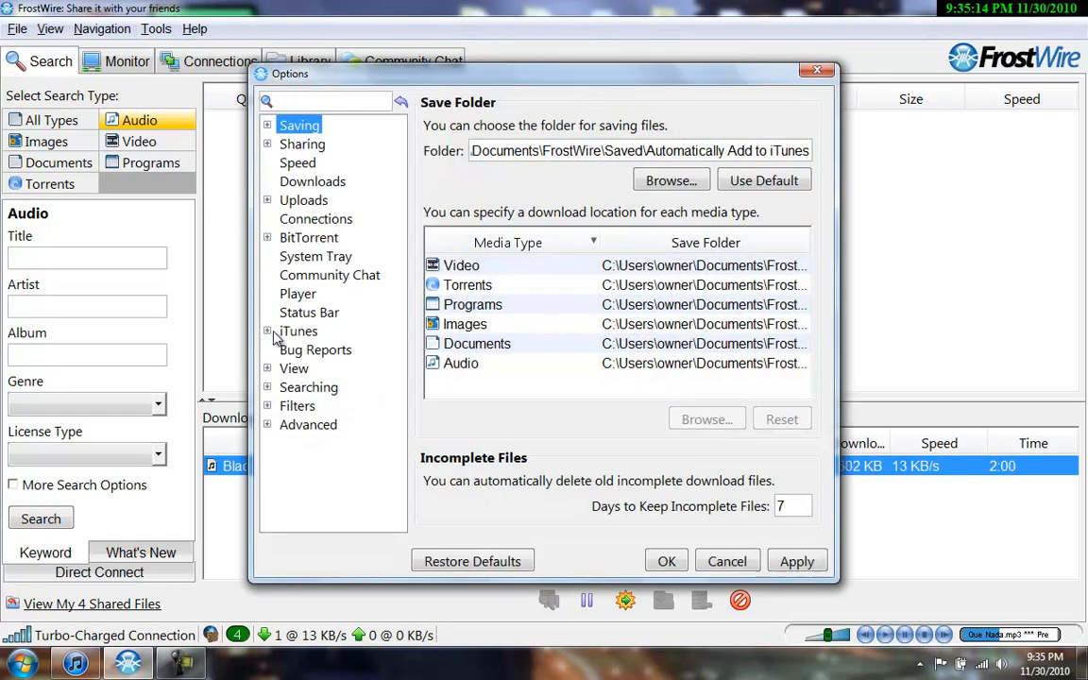
pyautogui.click(268, 330)
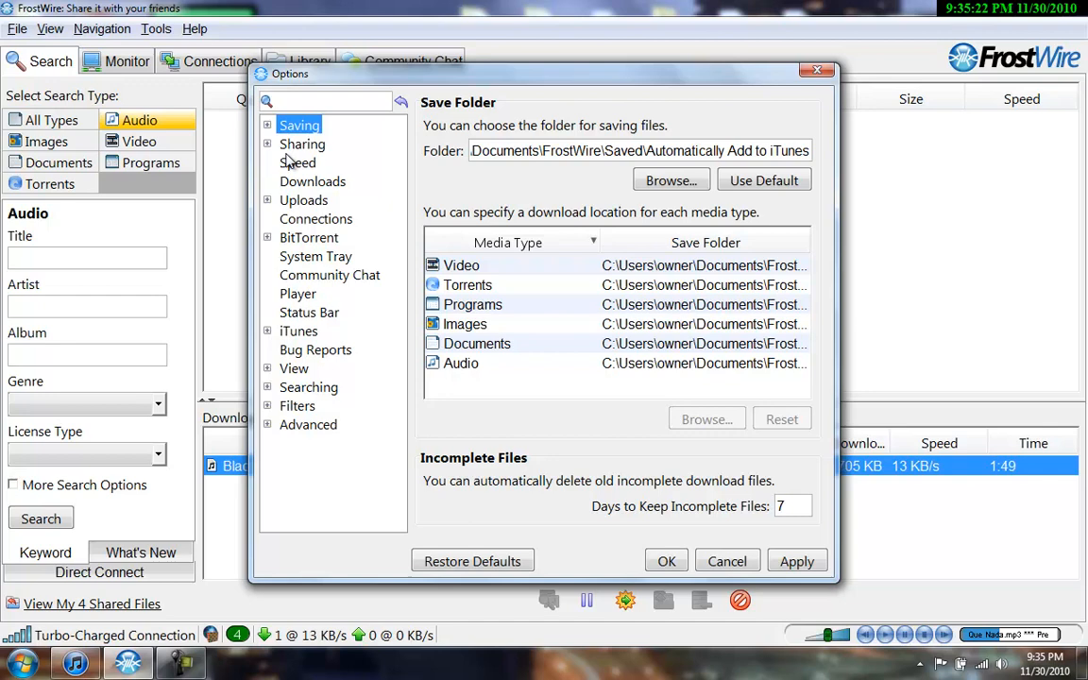
pyautogui.moveTo(264, 363)
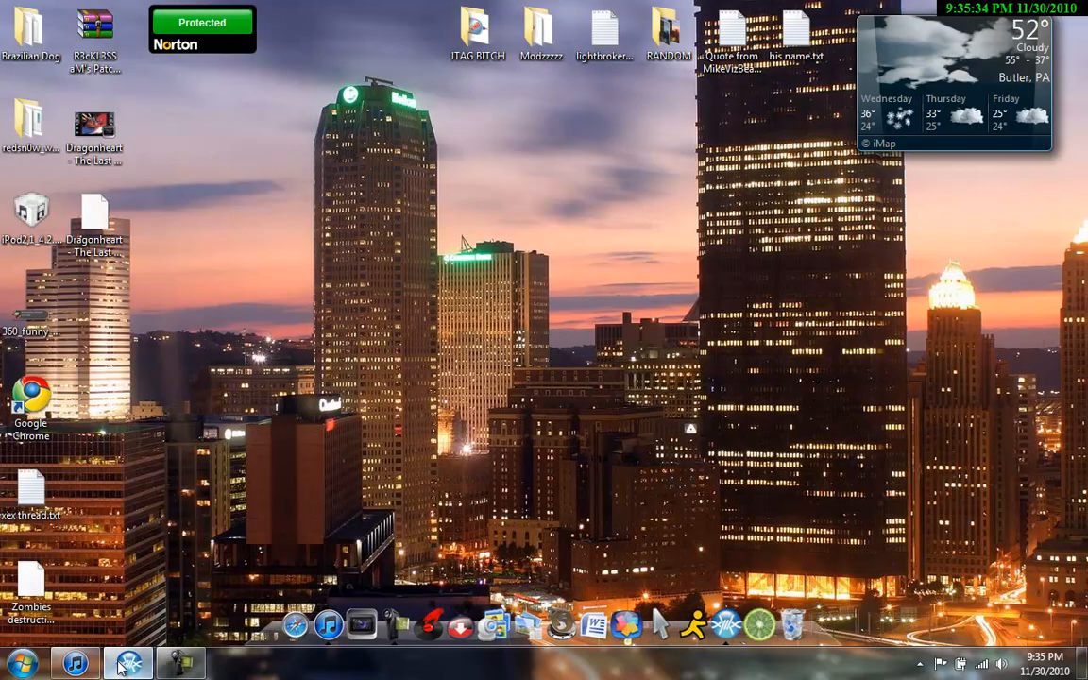
# Step: Restore FrostWire, reopen Options and expand the iTunes settings group
pyautogui.click(128, 663)
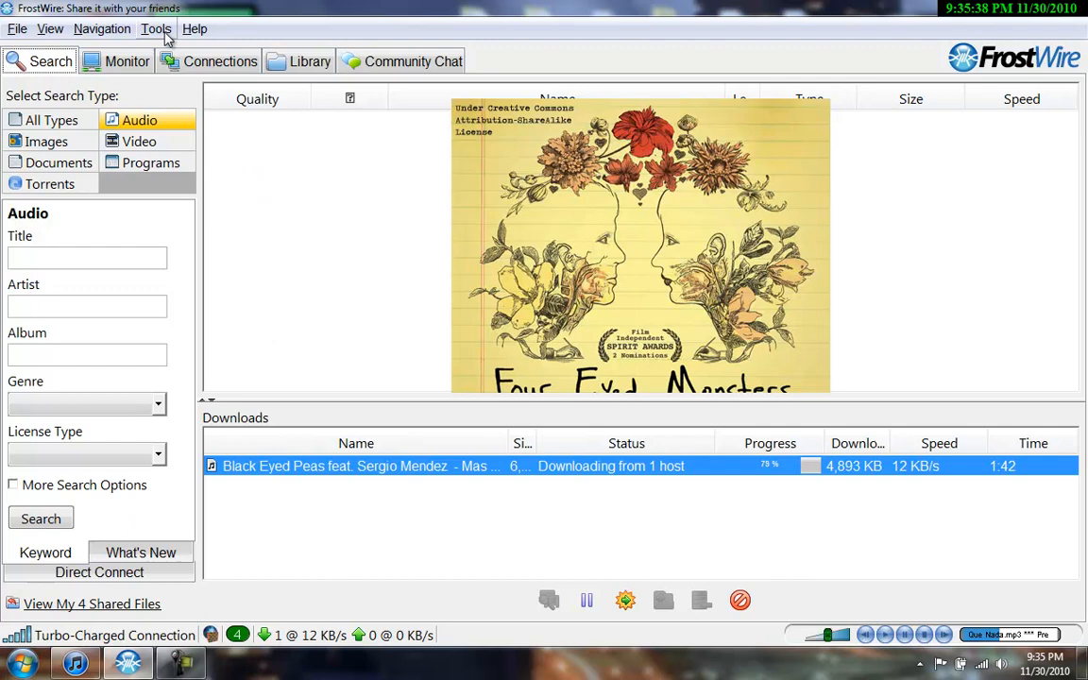
pyautogui.click(155, 28)
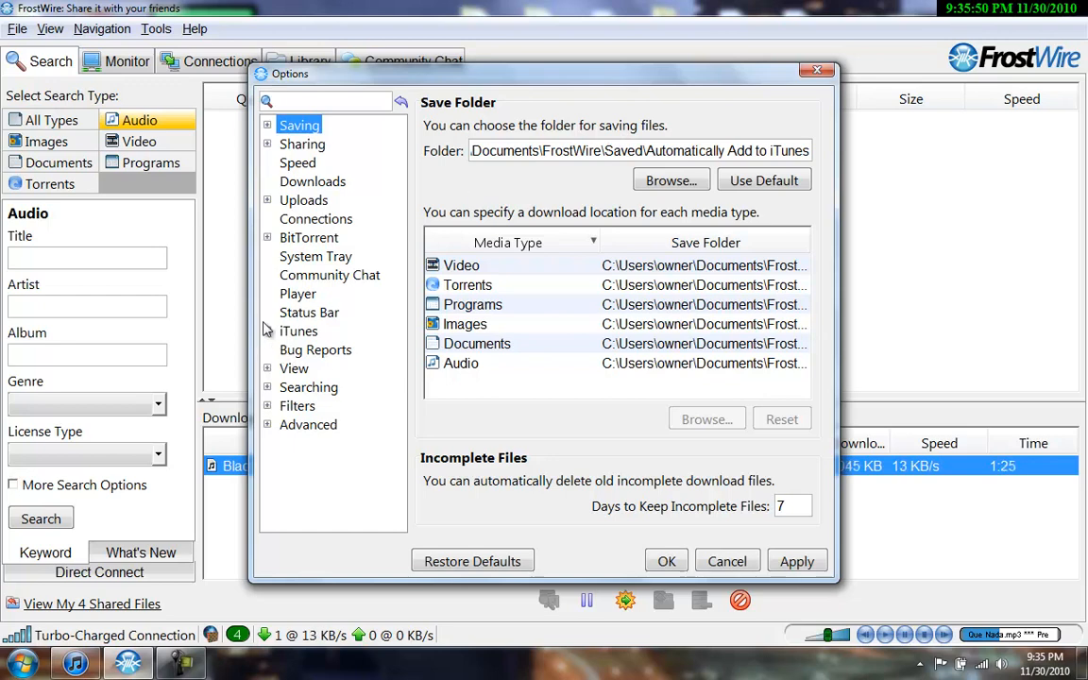
pyautogui.click(269, 331)
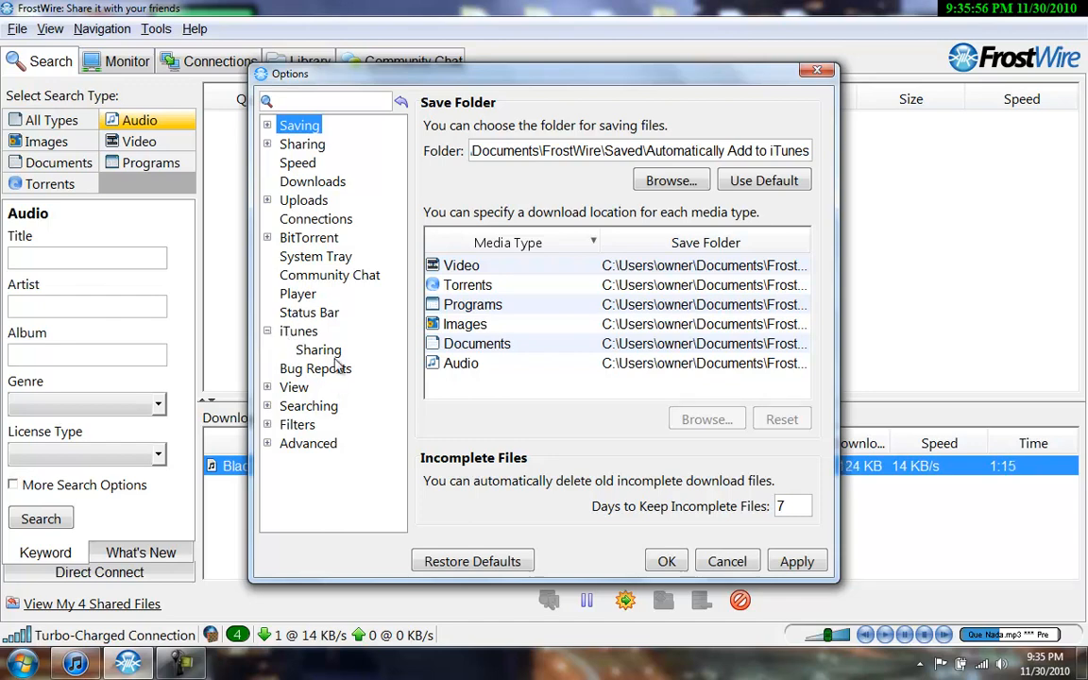
# Step: View the iTunes Sharing page (sharing as "Steven's FrostWire") and close Options with OK
pyautogui.click(317, 349)
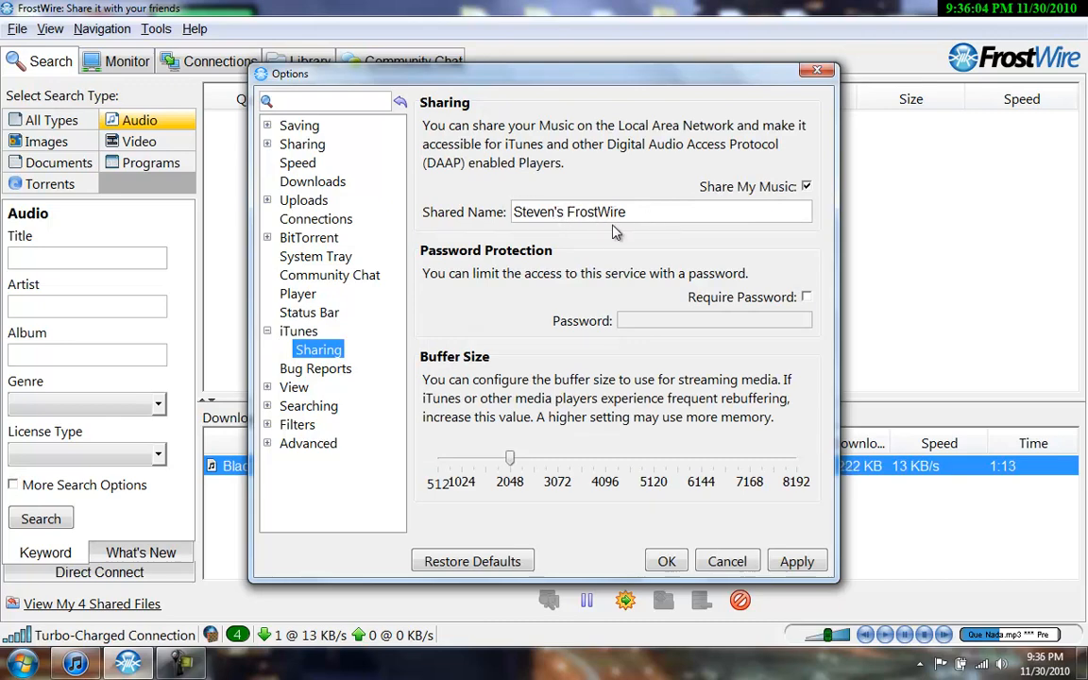
pyautogui.moveTo(835, 200)
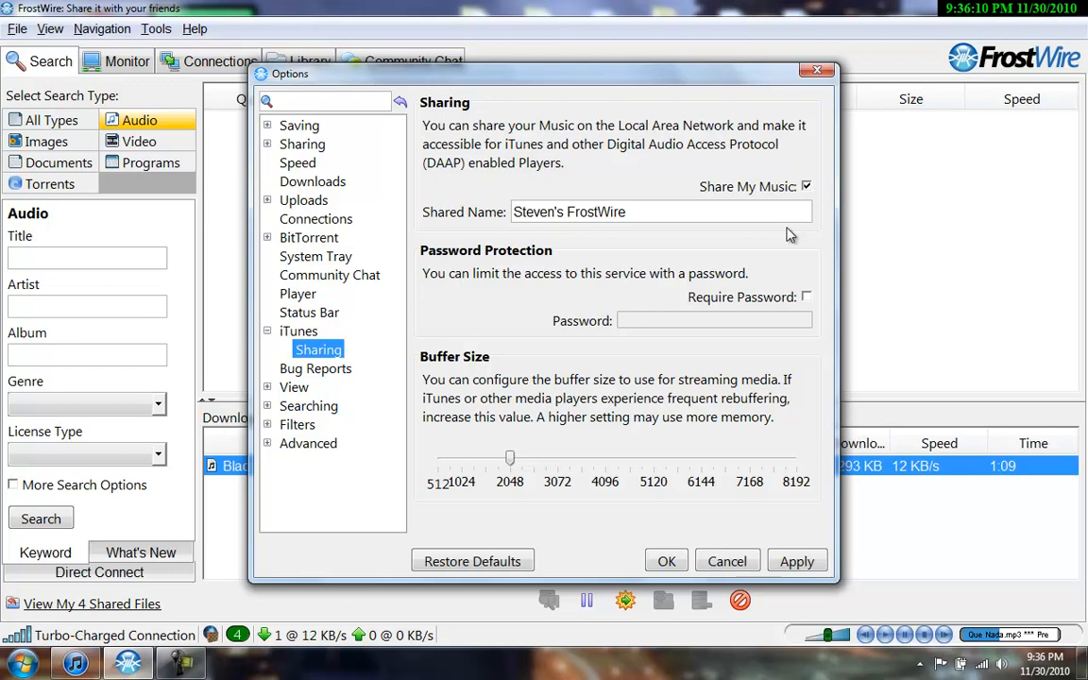
pyautogui.moveTo(597, 317)
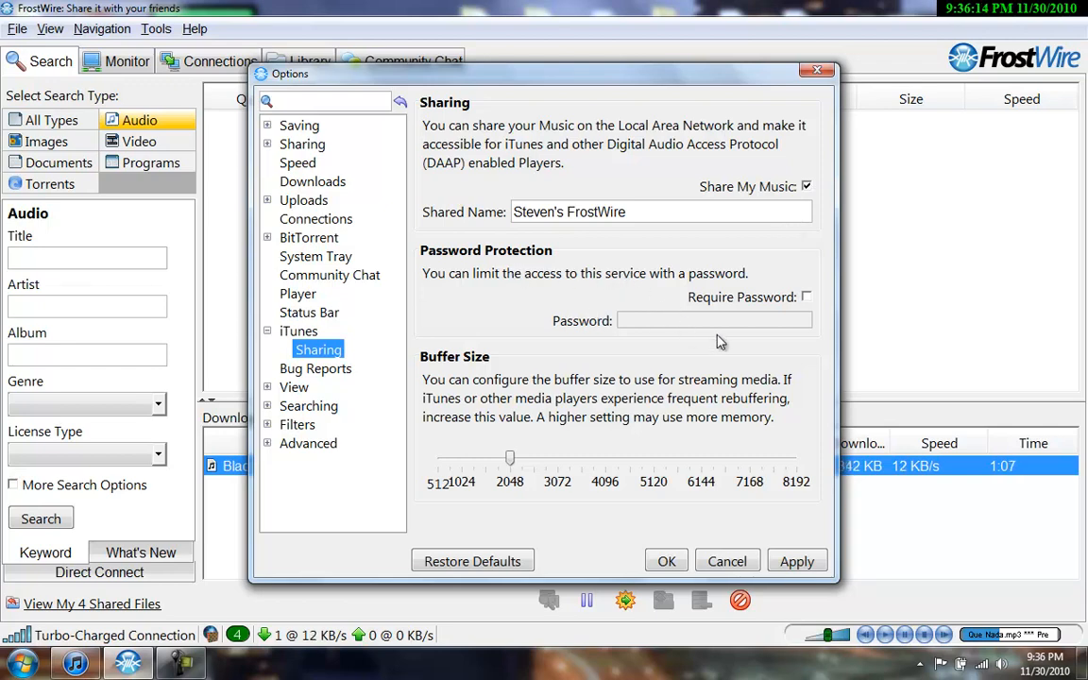
pyautogui.moveTo(800, 314)
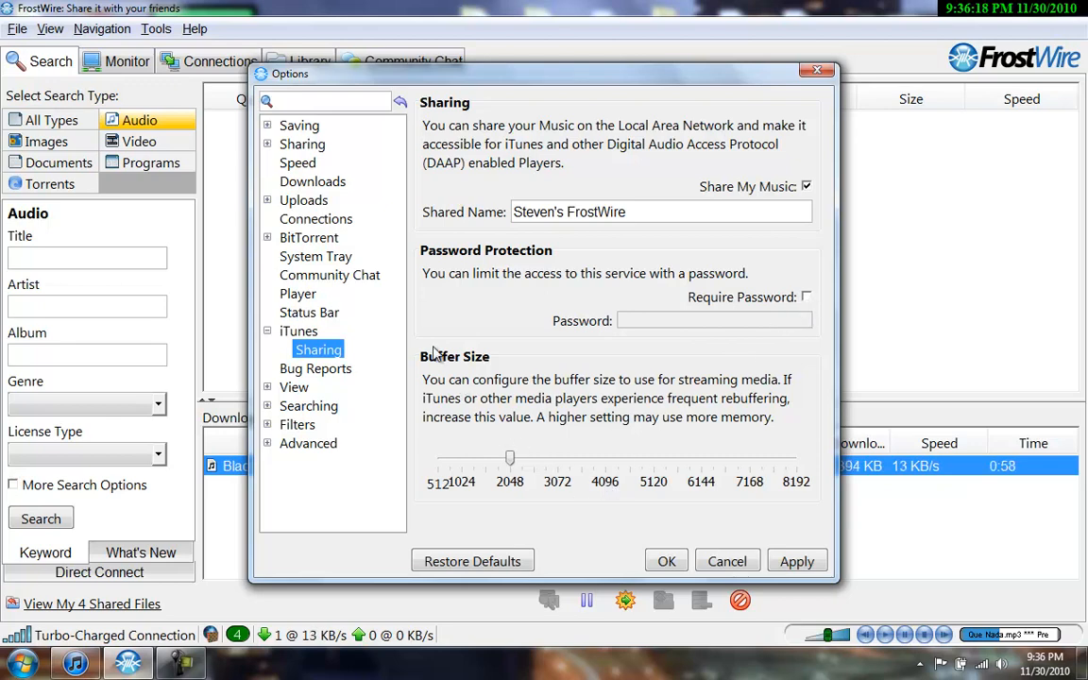
pyautogui.moveTo(476, 508)
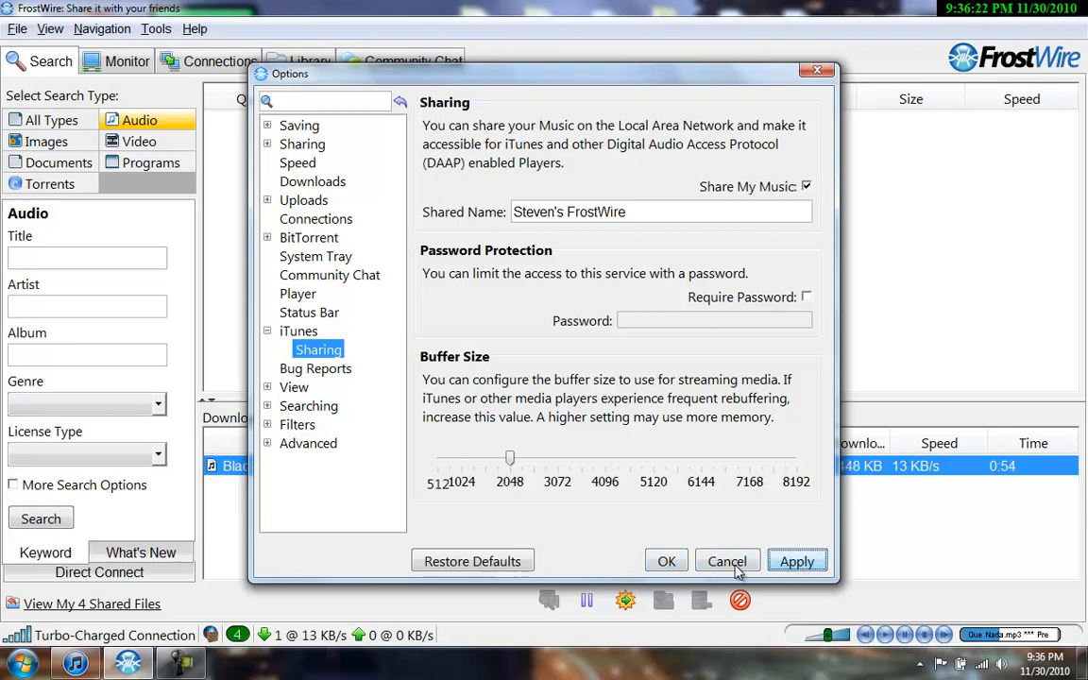
pyautogui.moveTo(665, 560)
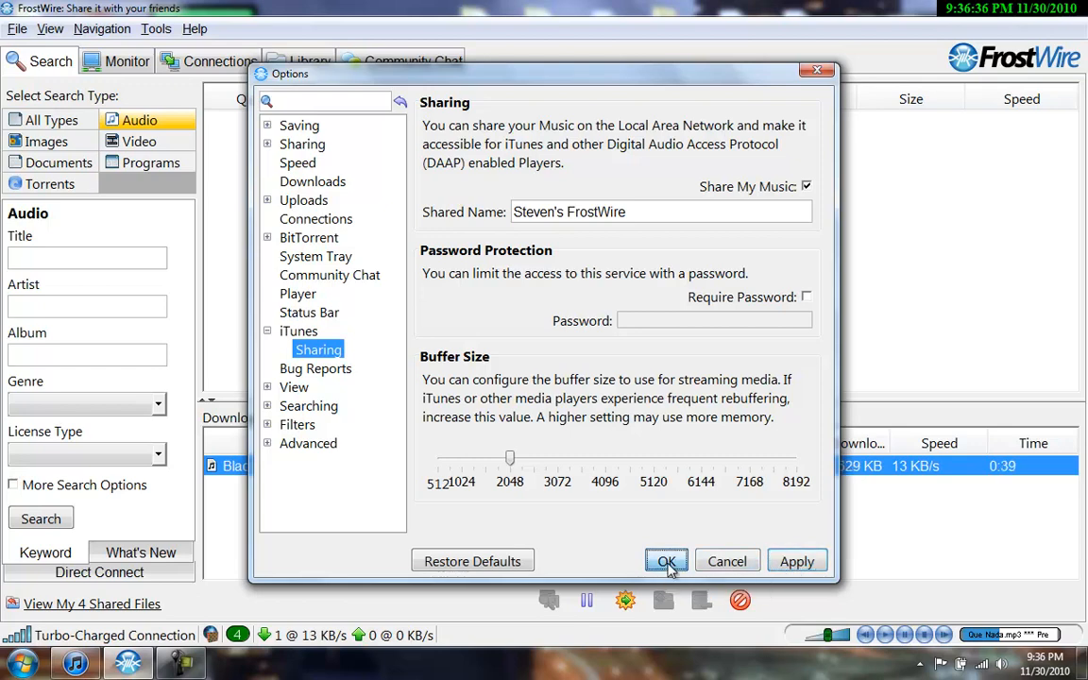
pyautogui.click(665, 560)
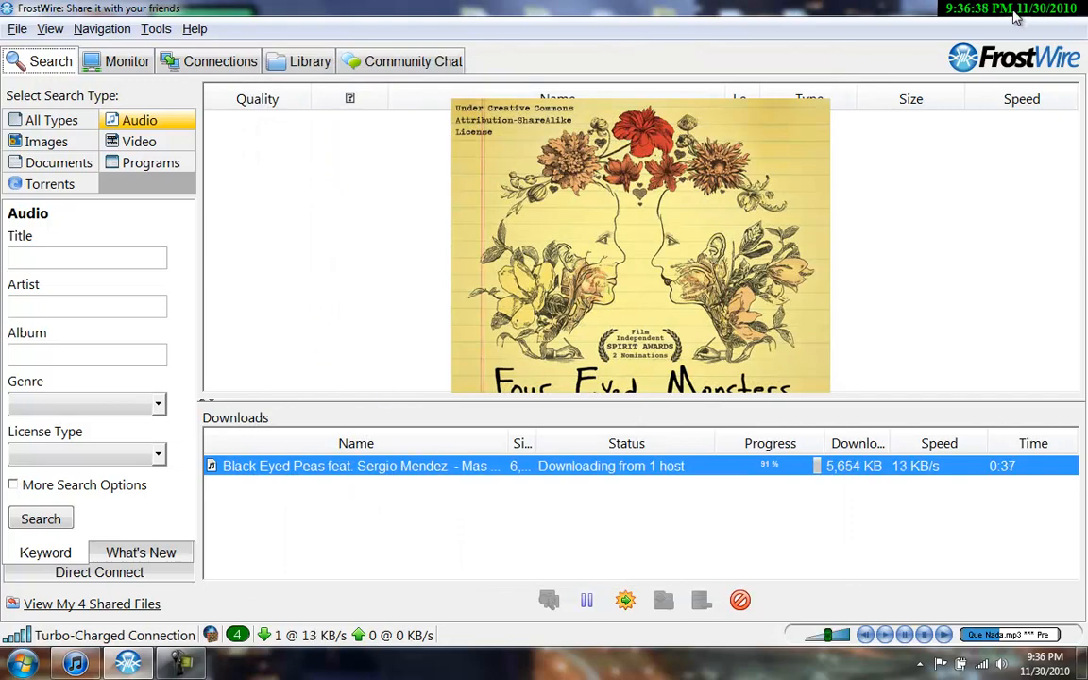
# Step: Browse the computer to the local C: drive and list other locations to jump to
pyautogui.click(15, 661)
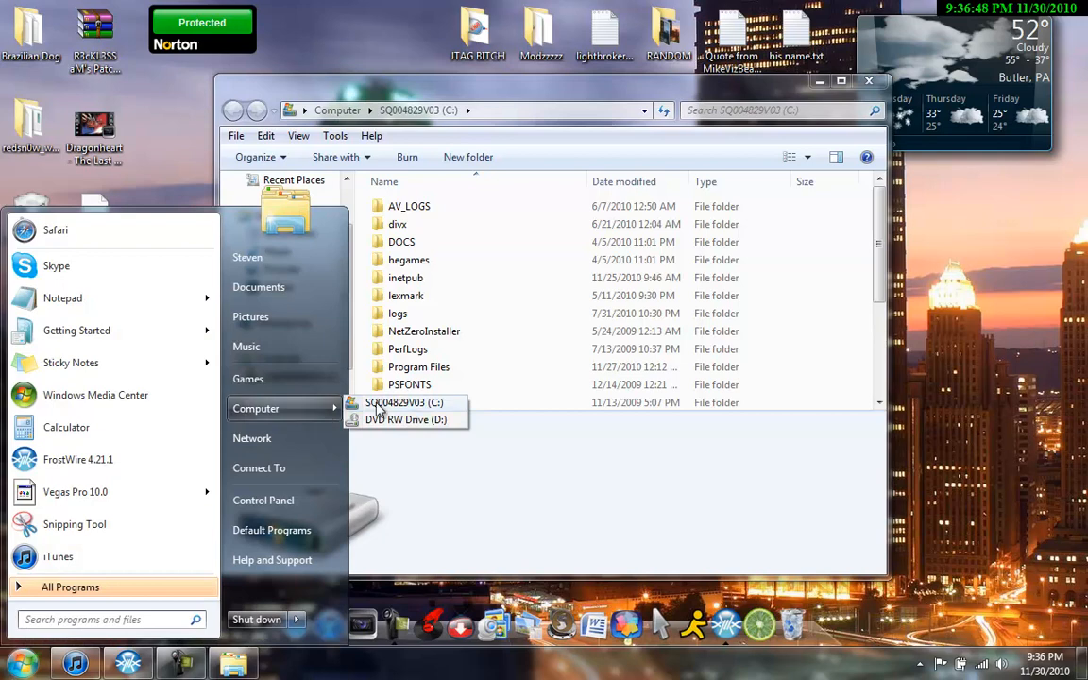
pyautogui.moveTo(328, 408)
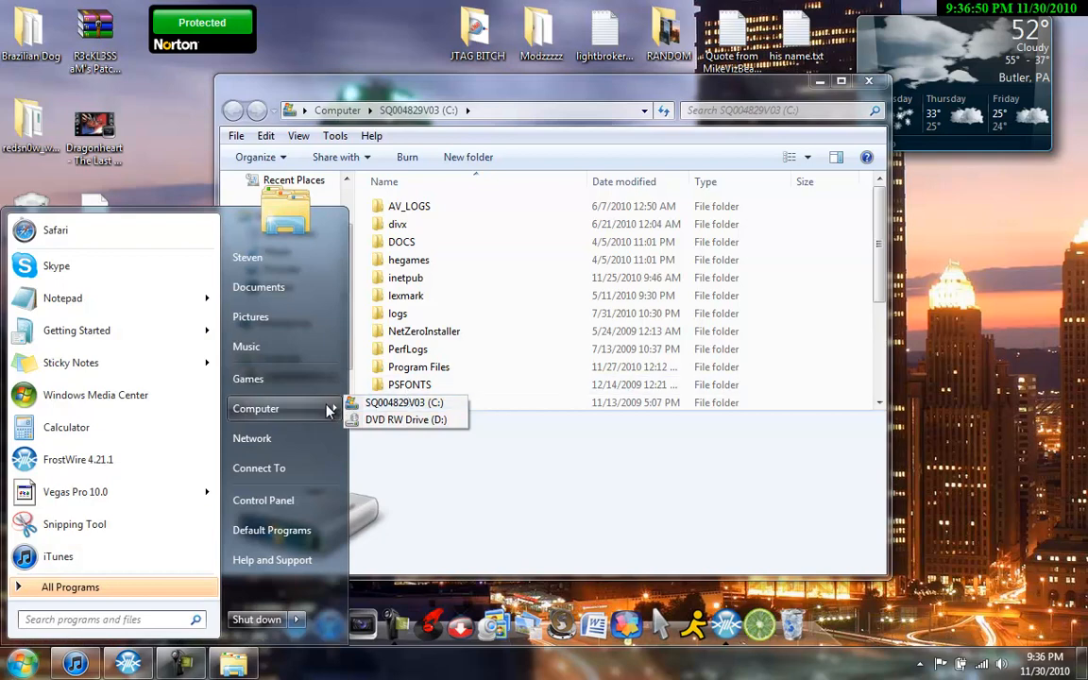
pyautogui.moveTo(393, 412)
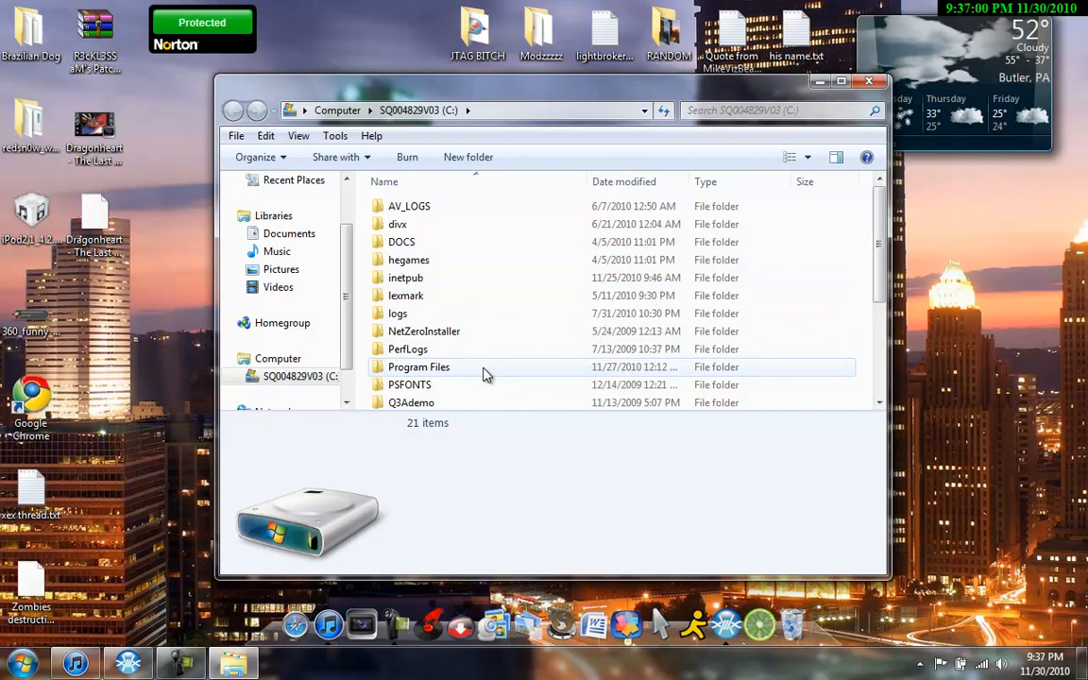
pyautogui.click(304, 110)
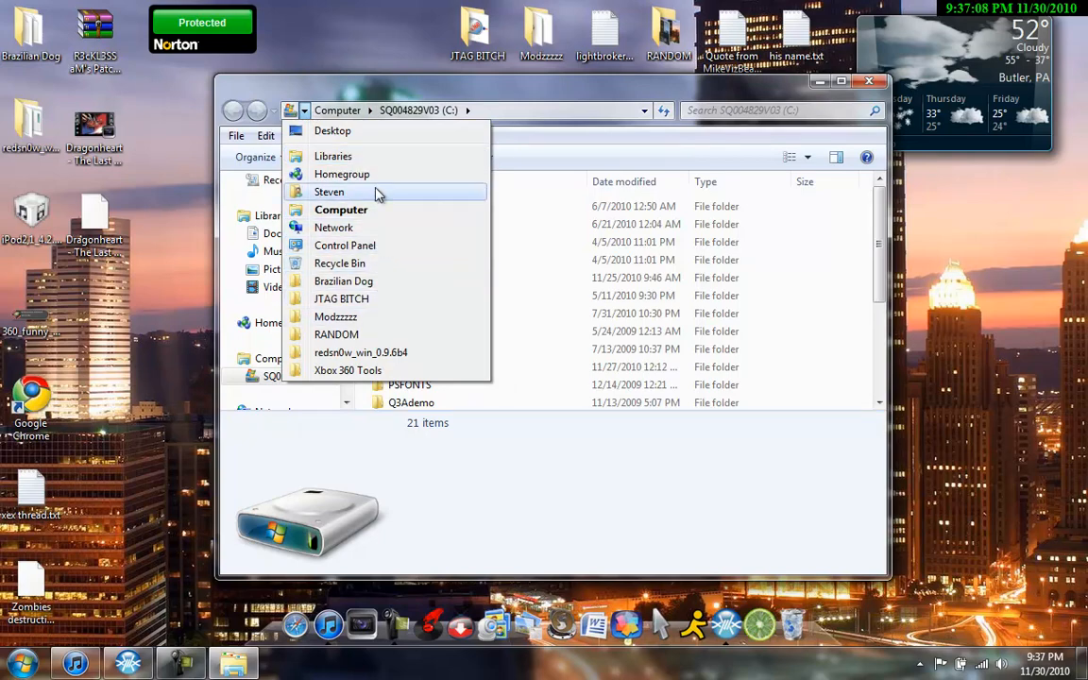
# Step: Navigate to My Documents\FrostWire\Saved in Explorer
pyautogui.click(329, 190)
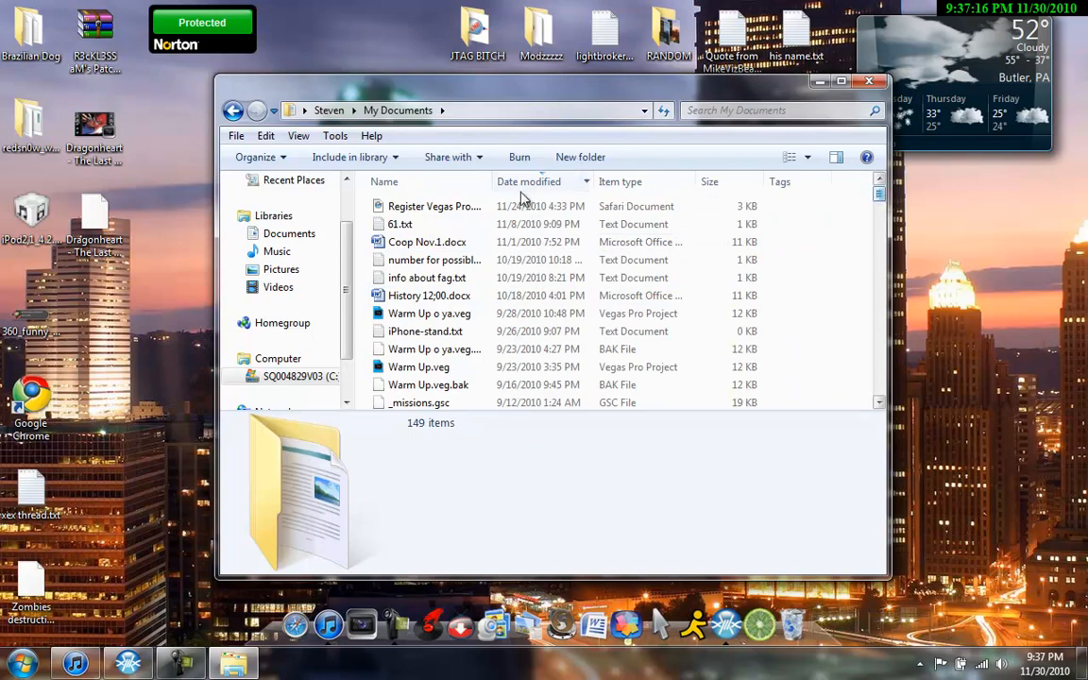
pyautogui.scroll(-3)
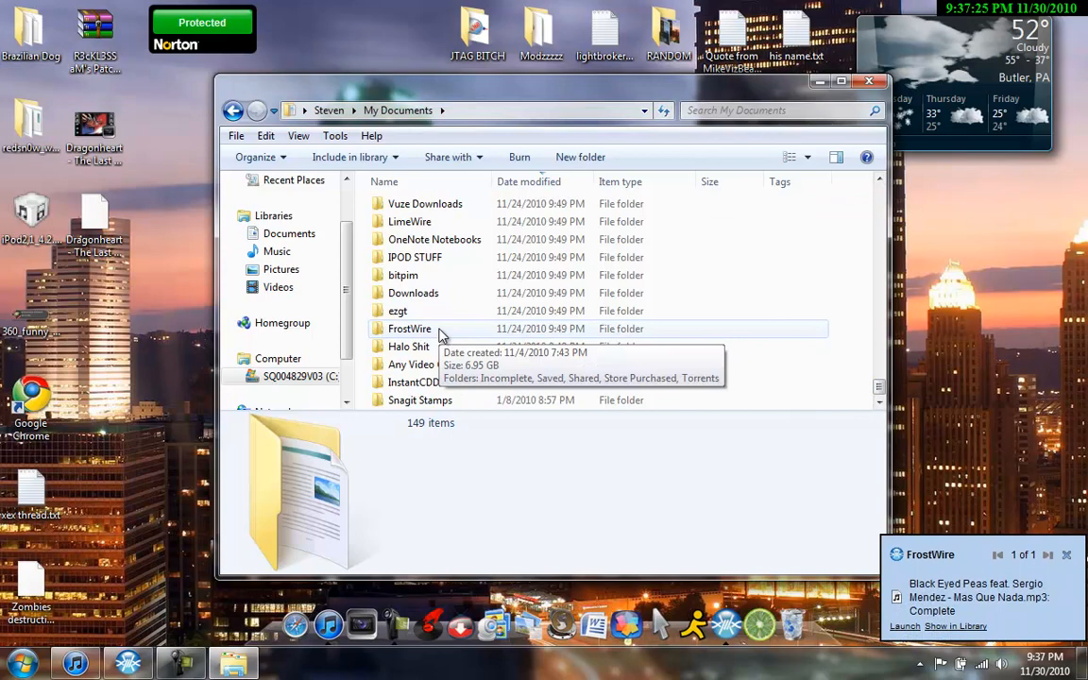
pyautogui.doubleClick(408, 328)
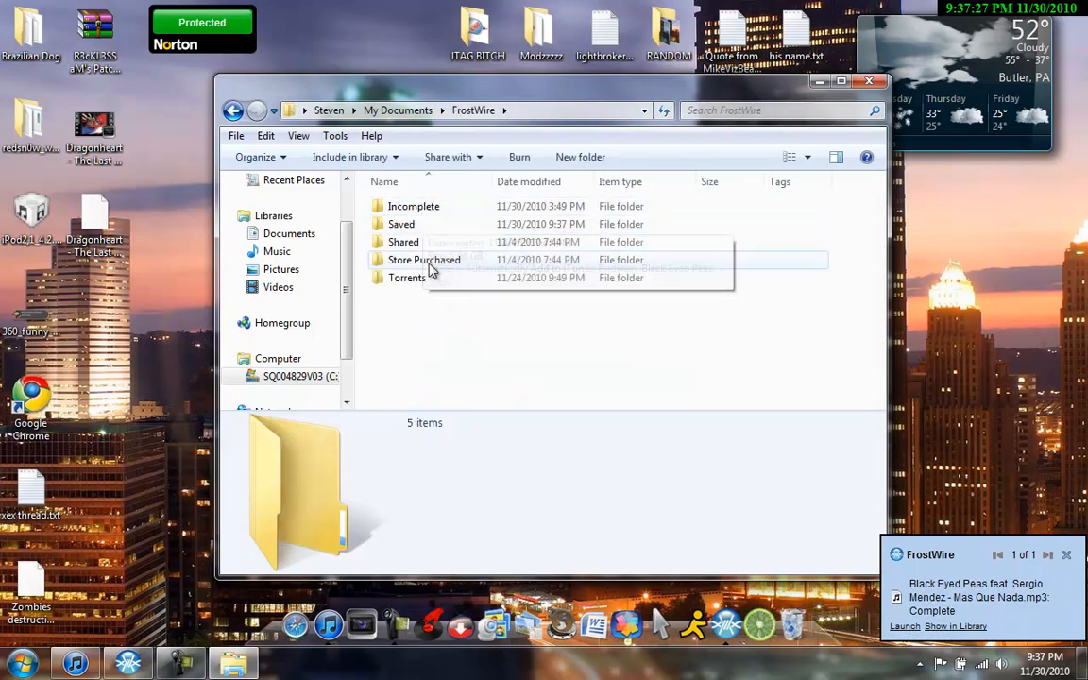
pyautogui.moveTo(425, 223)
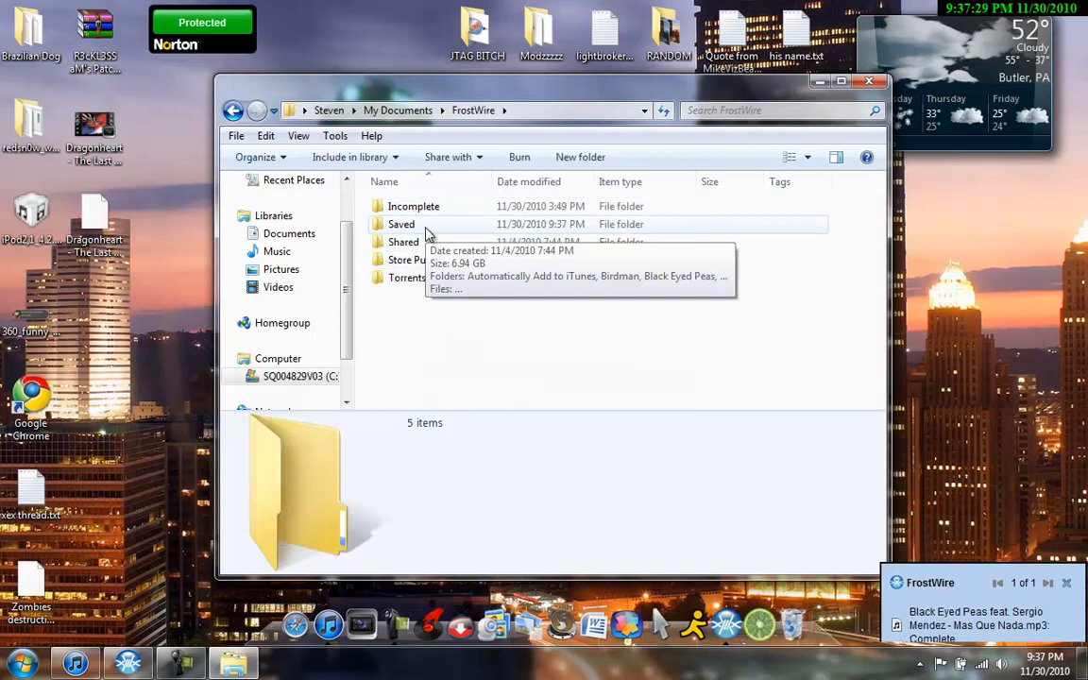
pyautogui.doubleClick(400, 222)
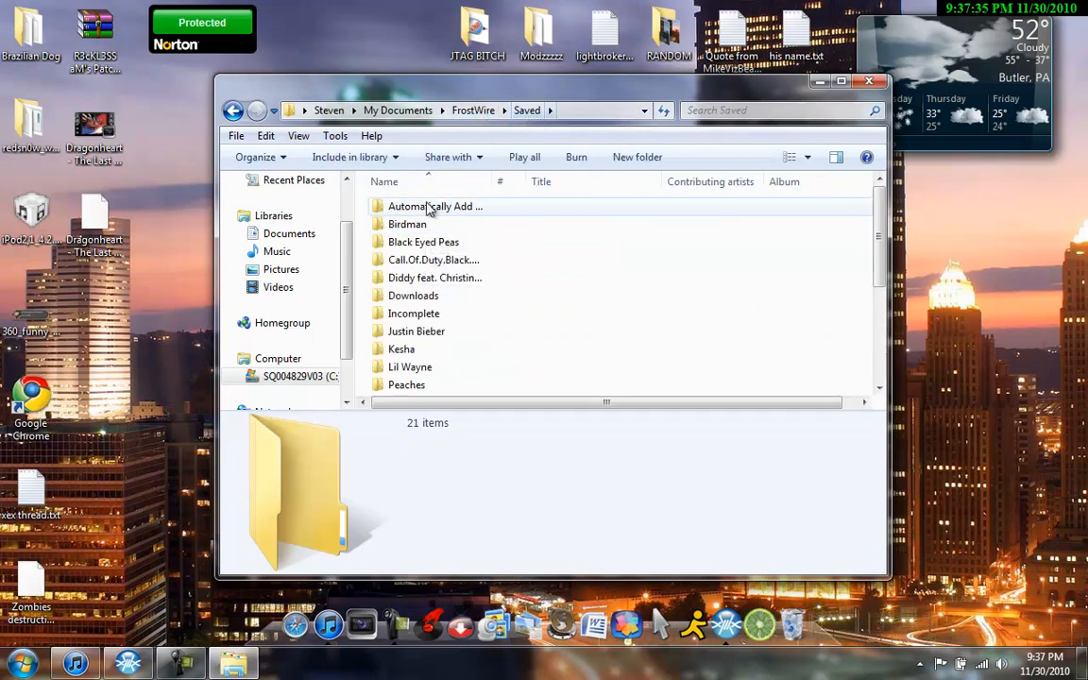
pyautogui.moveTo(434, 206)
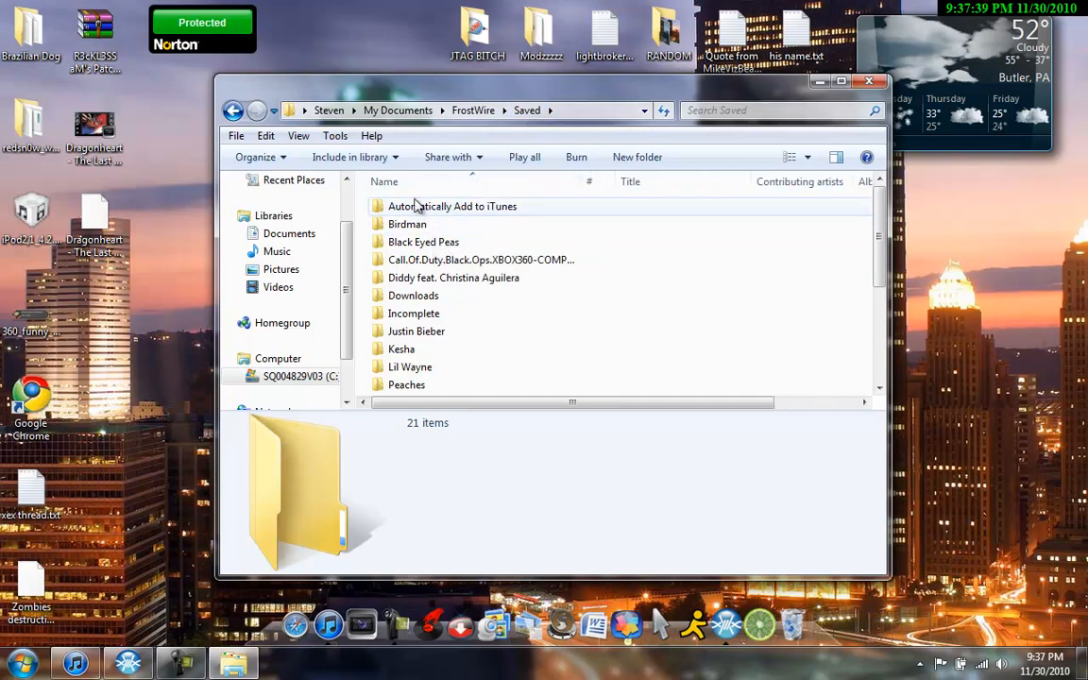
pyautogui.moveTo(414, 313)
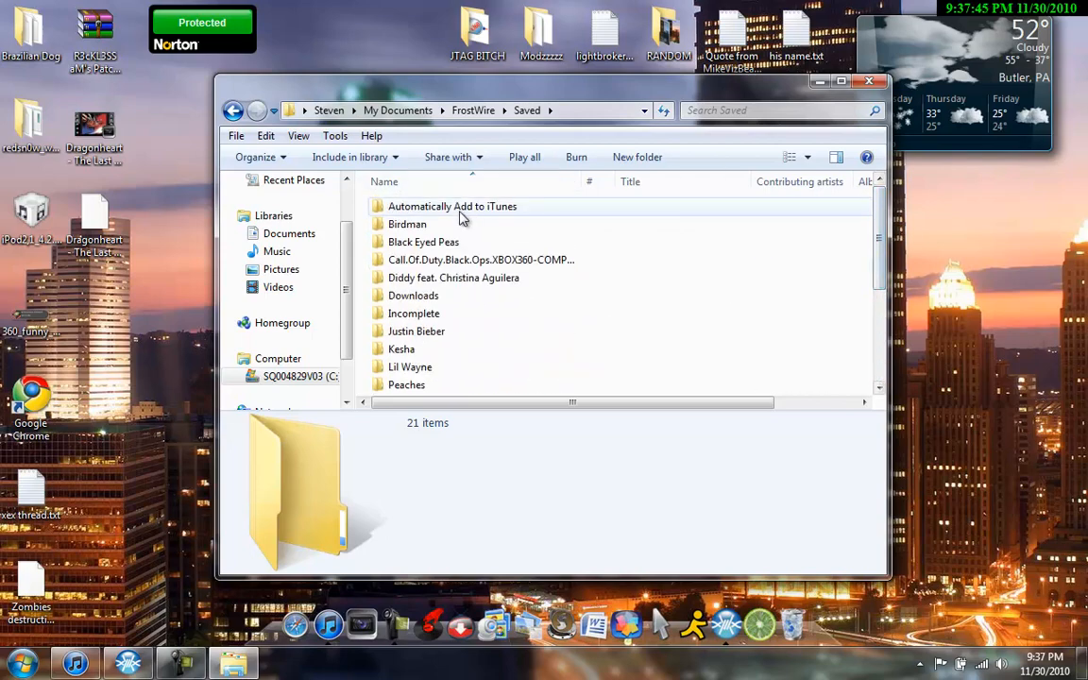
# Step: Open the empty Automatically Add to iTunes folder, then close Explorer
pyautogui.click(454, 205)
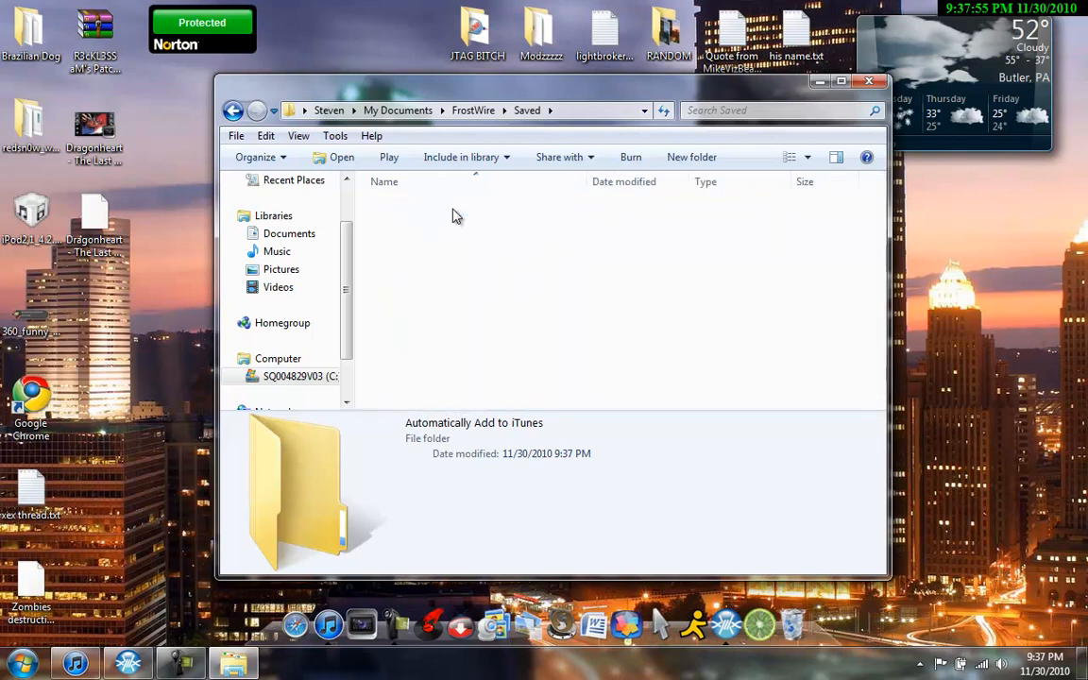
pyautogui.doubleClick(294, 487)
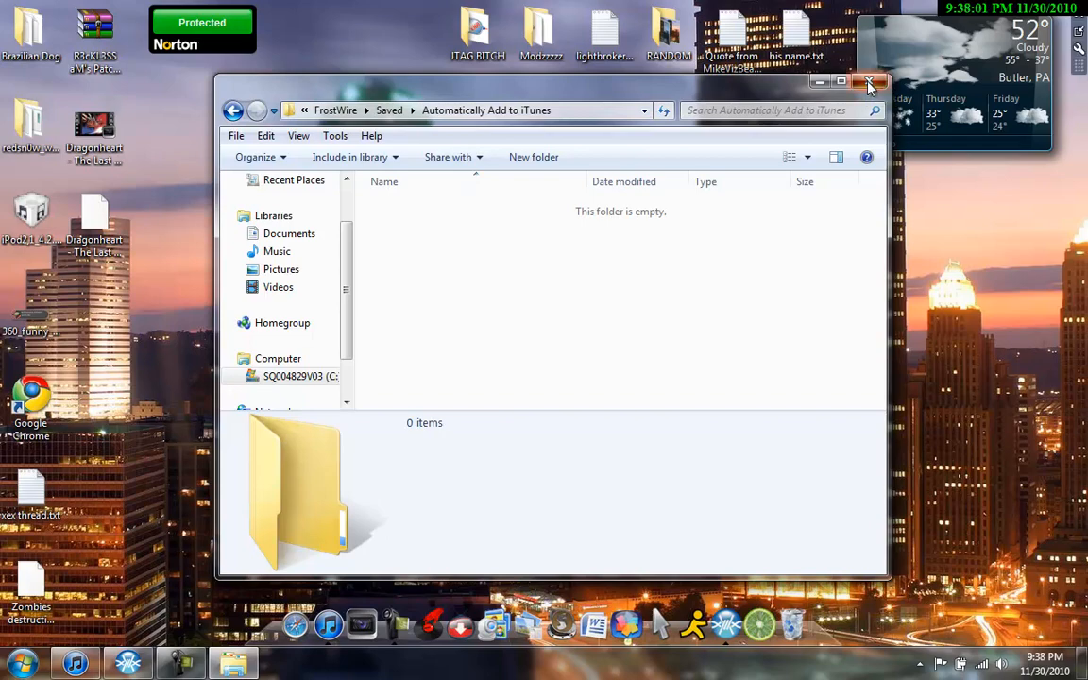
pyautogui.click(869, 83)
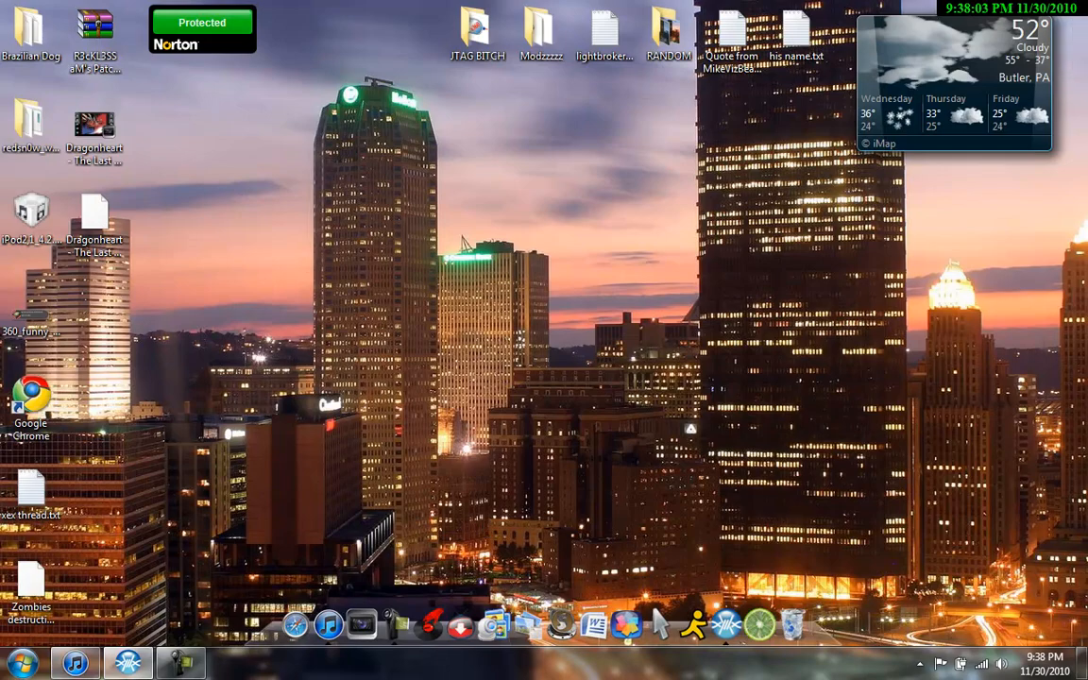
# Step: Restore FrostWire and bring up Options on the Saving page
pyautogui.click(128, 661)
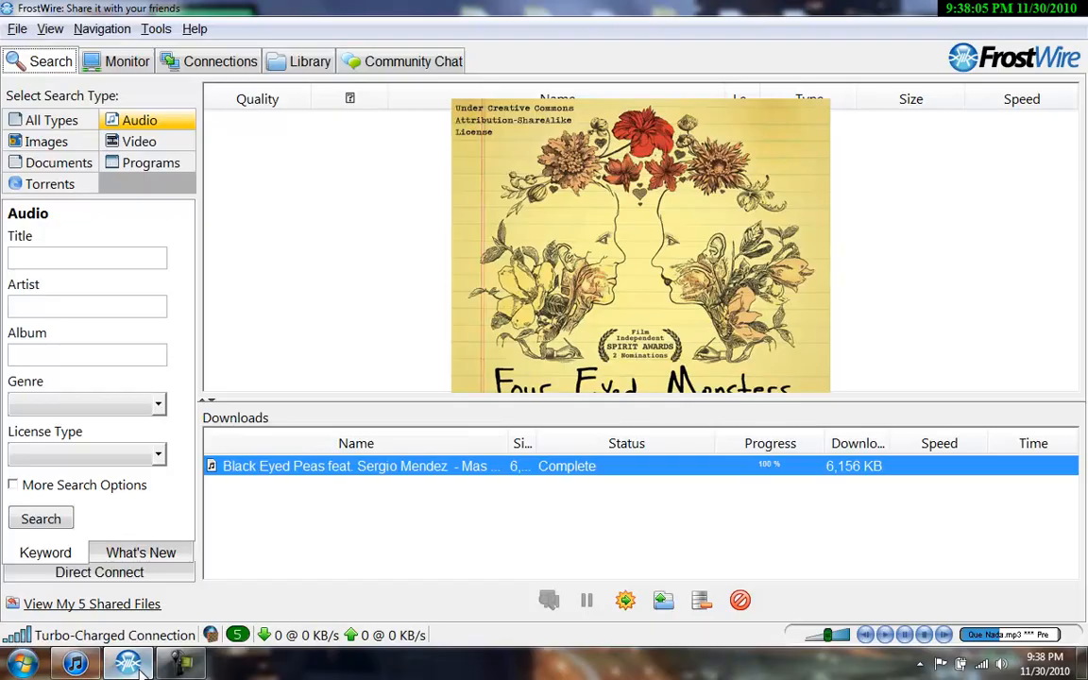
pyautogui.click(155, 29)
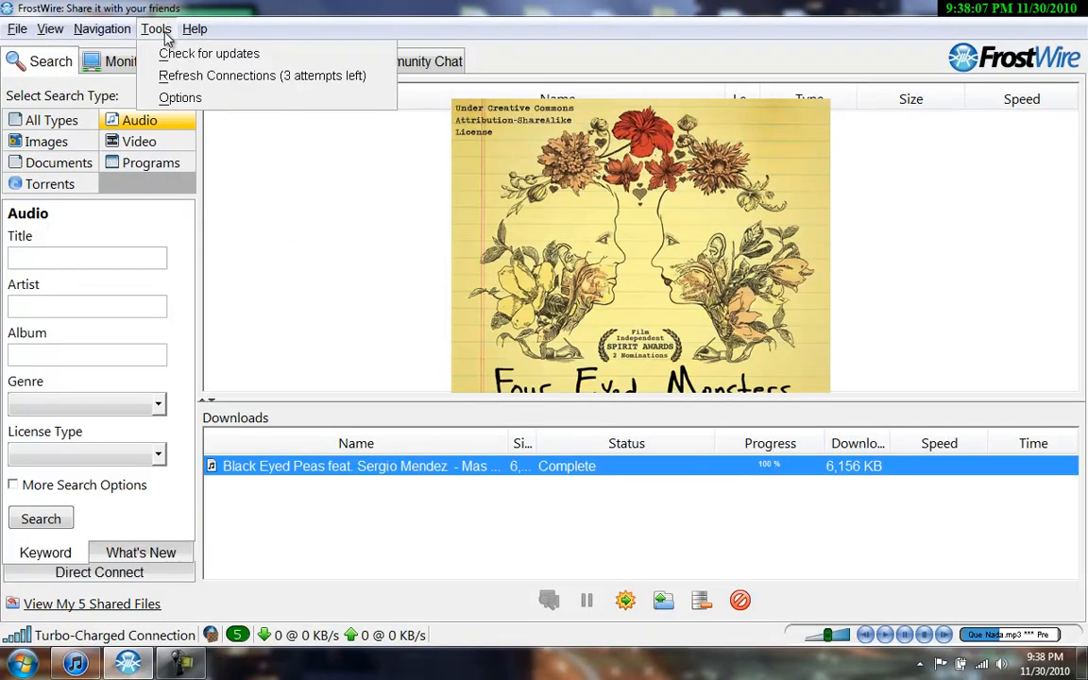
pyautogui.click(180, 98)
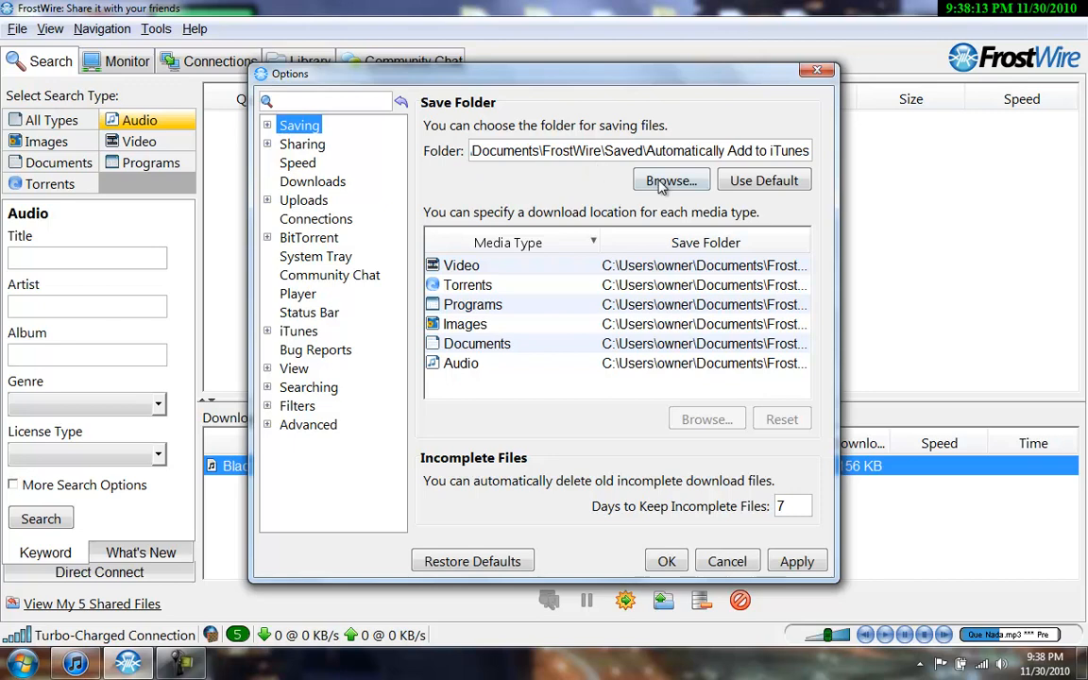
# Step: Browse and select Documents\FrostWire\Saved\Automatically Add to iTunes as the save folder
pyautogui.click(671, 181)
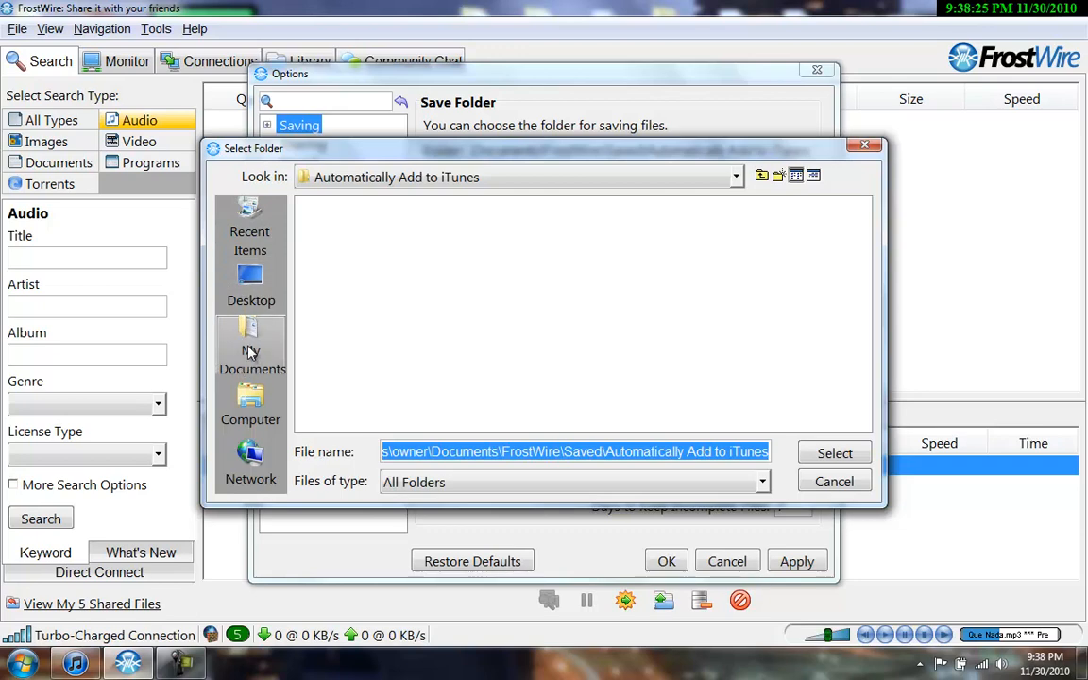
pyautogui.click(249, 349)
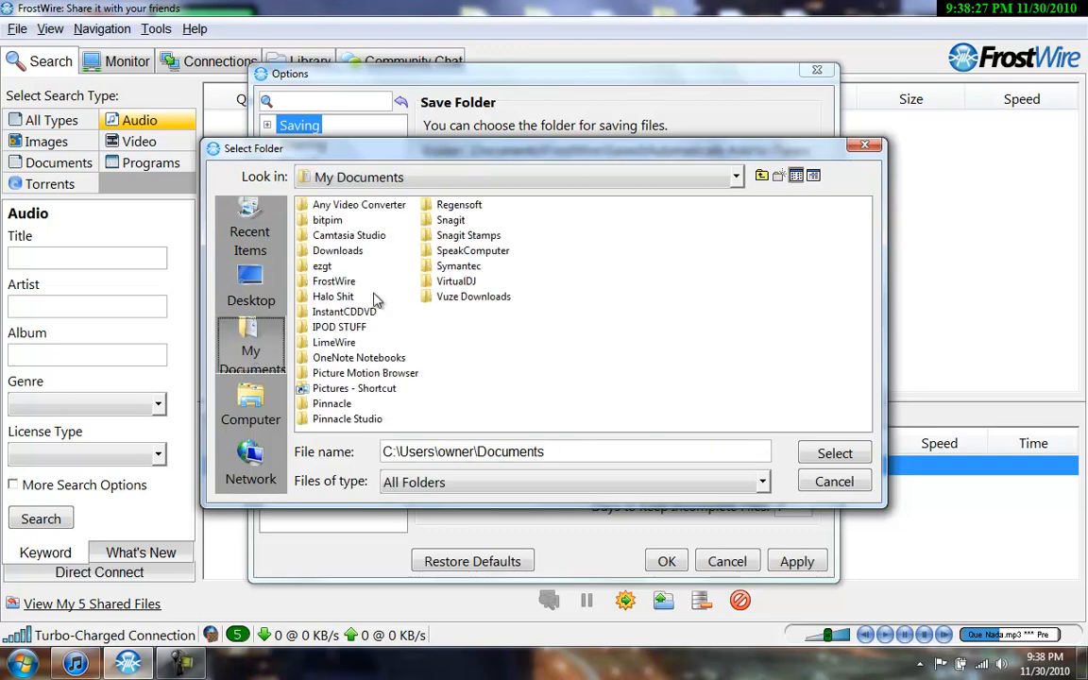
pyautogui.moveTo(332, 299)
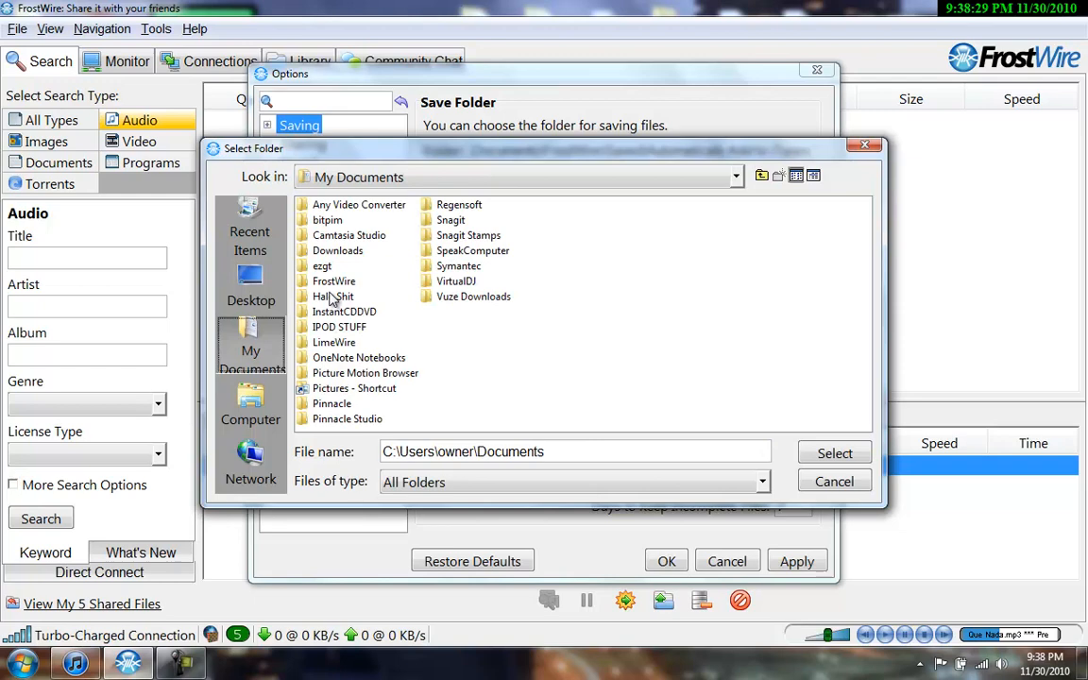
pyautogui.doubleClick(332, 279)
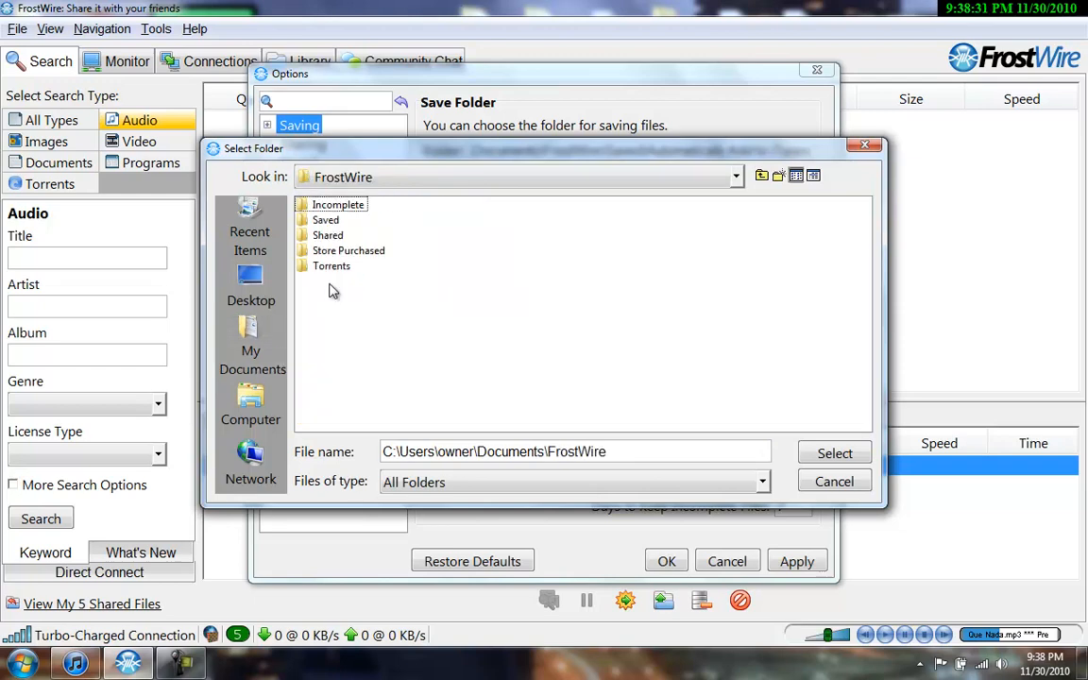
pyautogui.moveTo(329, 226)
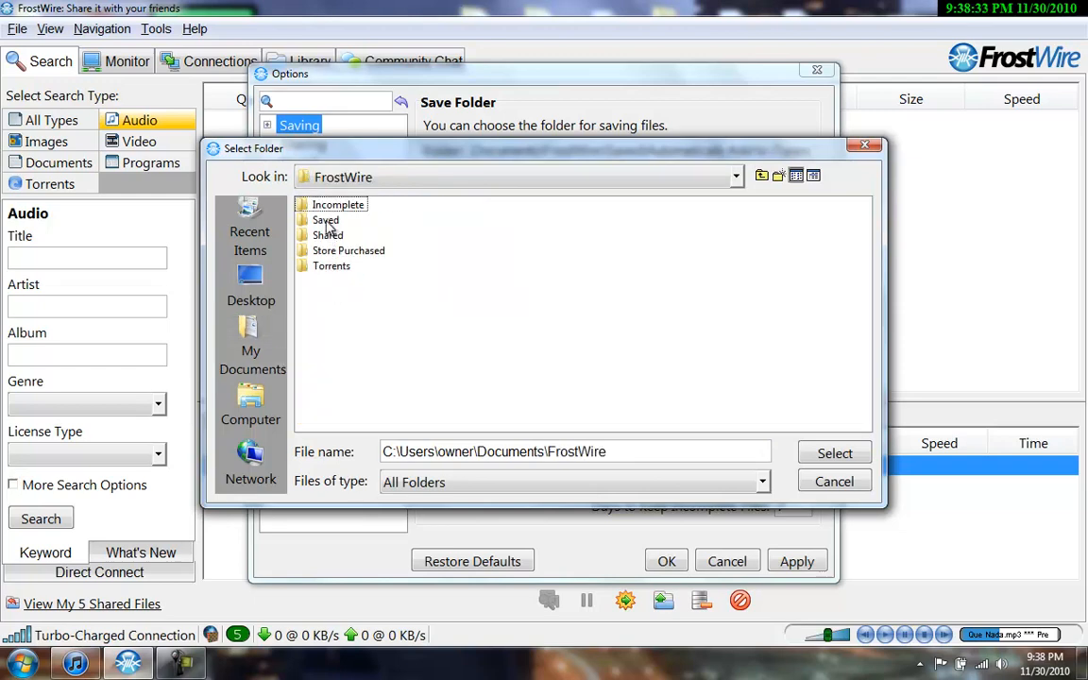
pyautogui.doubleClick(325, 219)
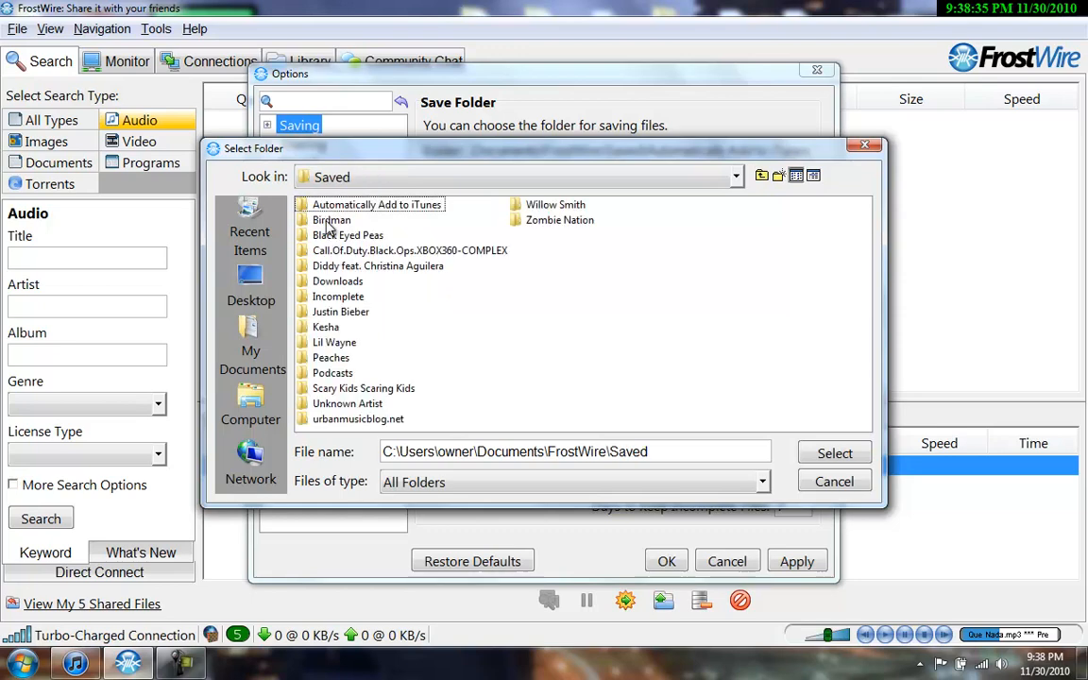
pyautogui.moveTo(336, 218)
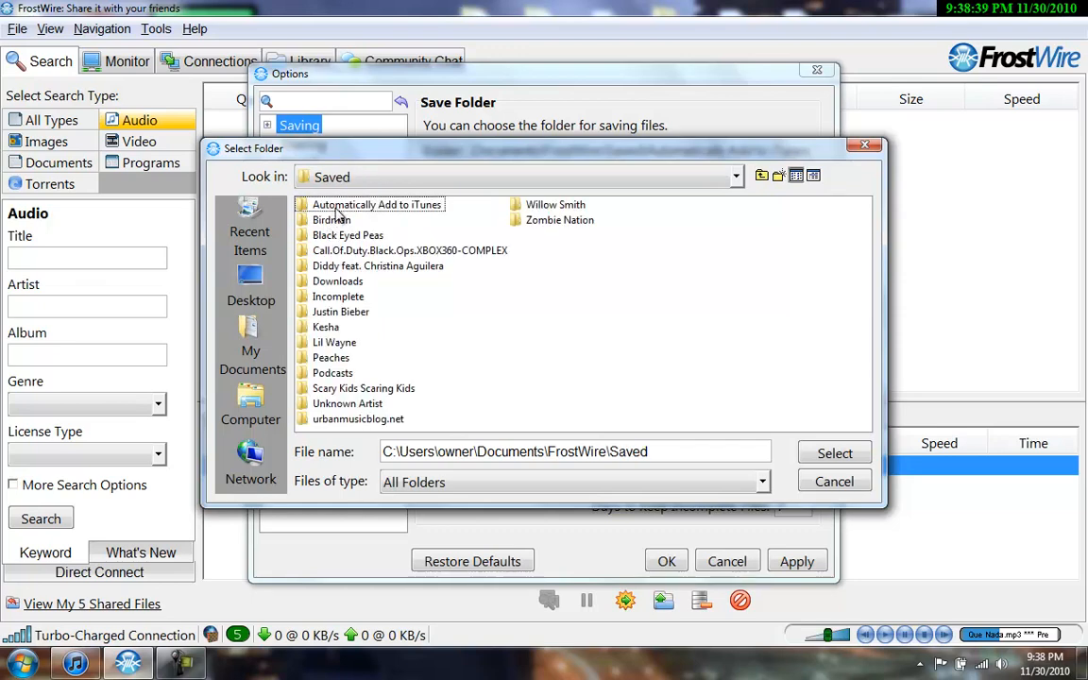
pyautogui.click(378, 204)
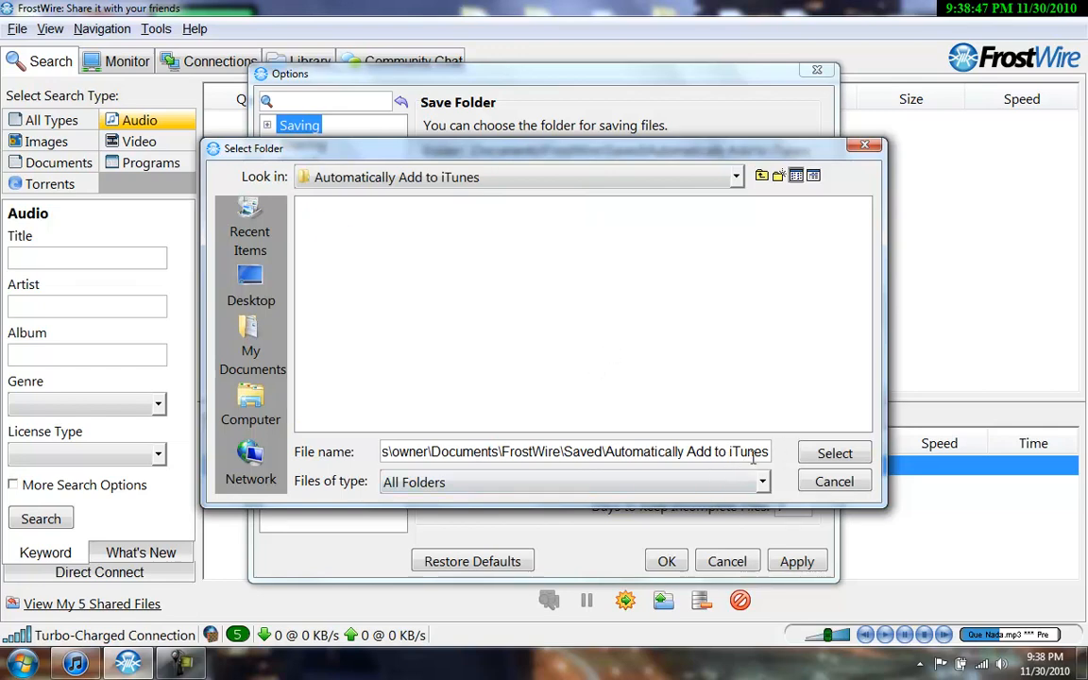
pyautogui.moveTo(763, 481)
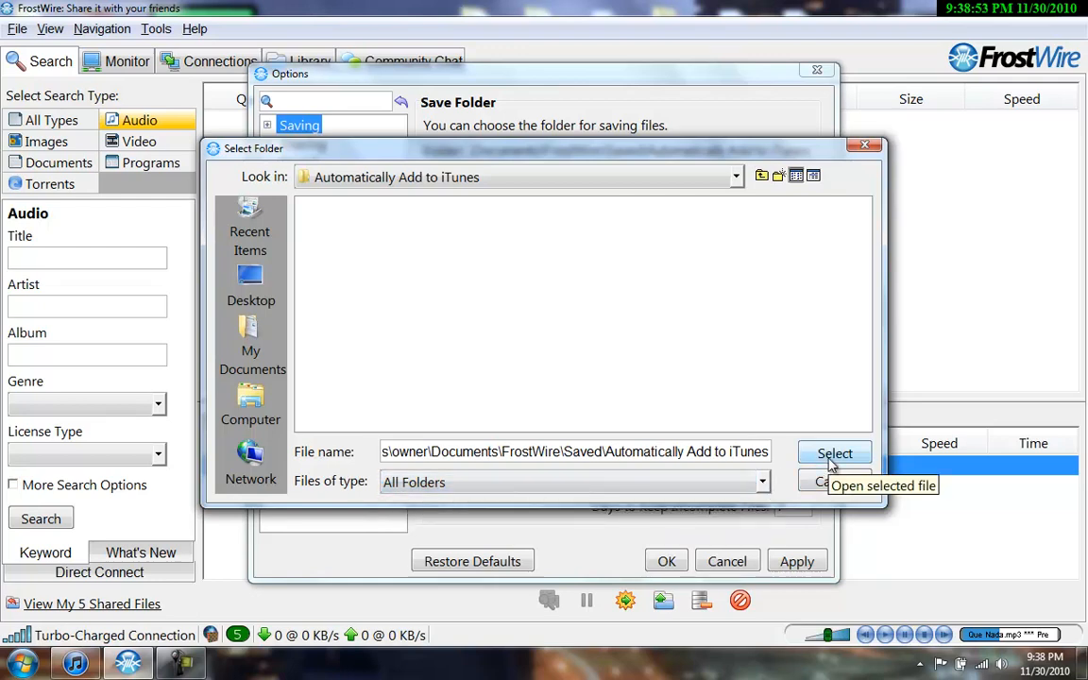
pyautogui.click(835, 453)
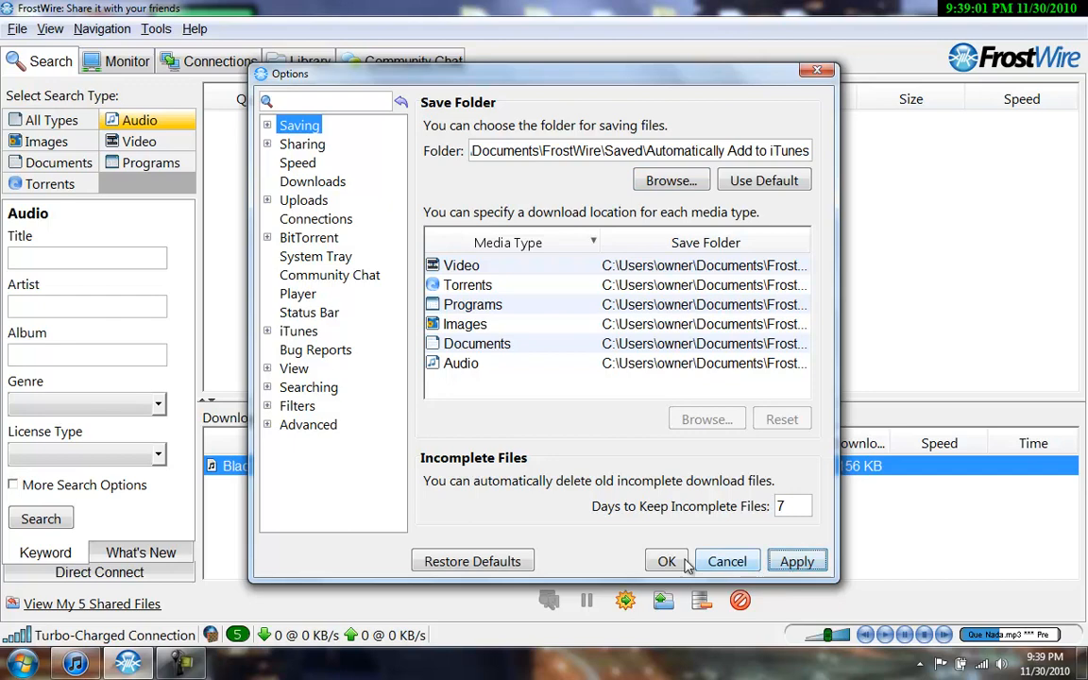
# Step: Confirm the Options dialog with OK so the new save folder is kept
pyautogui.click(667, 561)
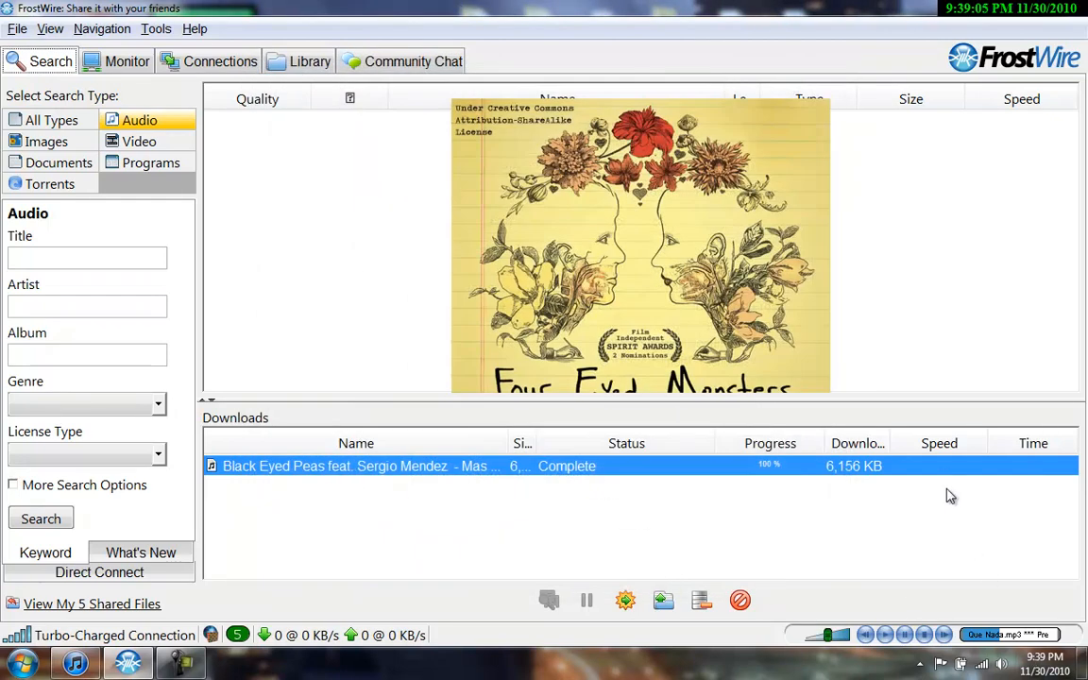
pyautogui.moveTo(1050, 589)
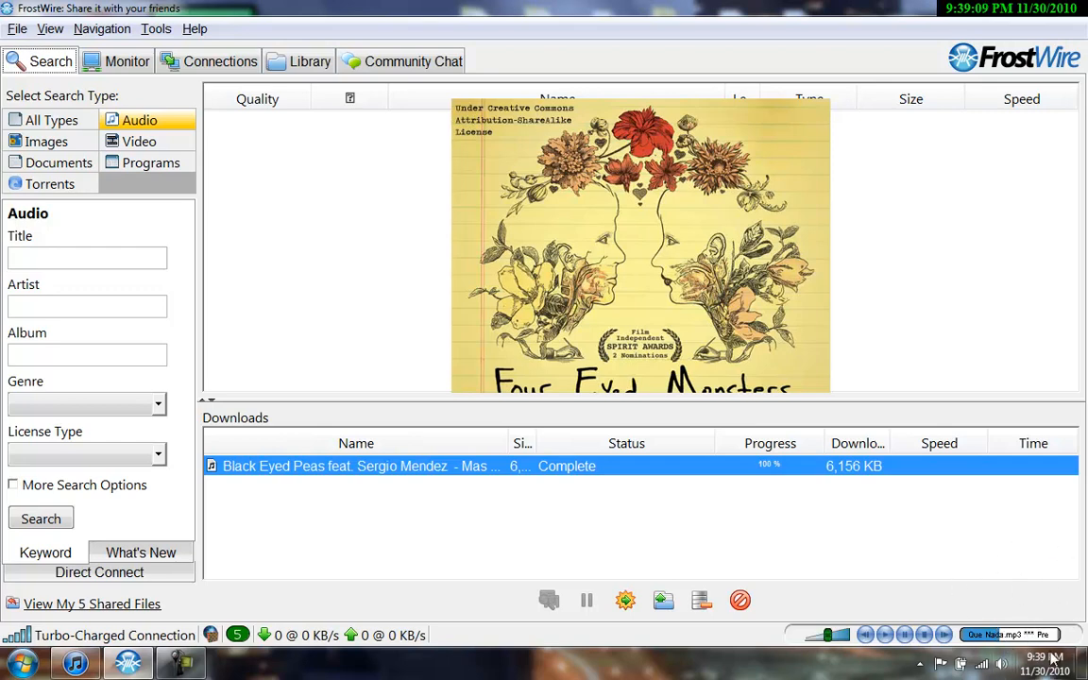
pyautogui.moveTo(340, 482)
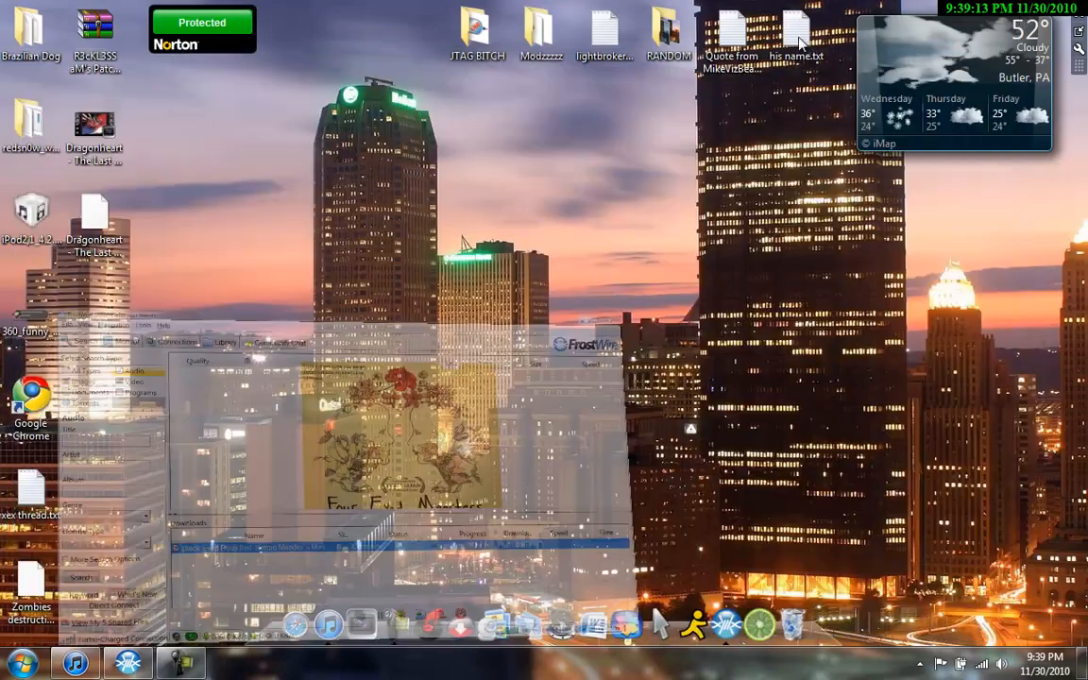
# Step: Bring up the iTunes Music list and select the newly added Mas Que Nada track at the top
pyautogui.click(74, 661)
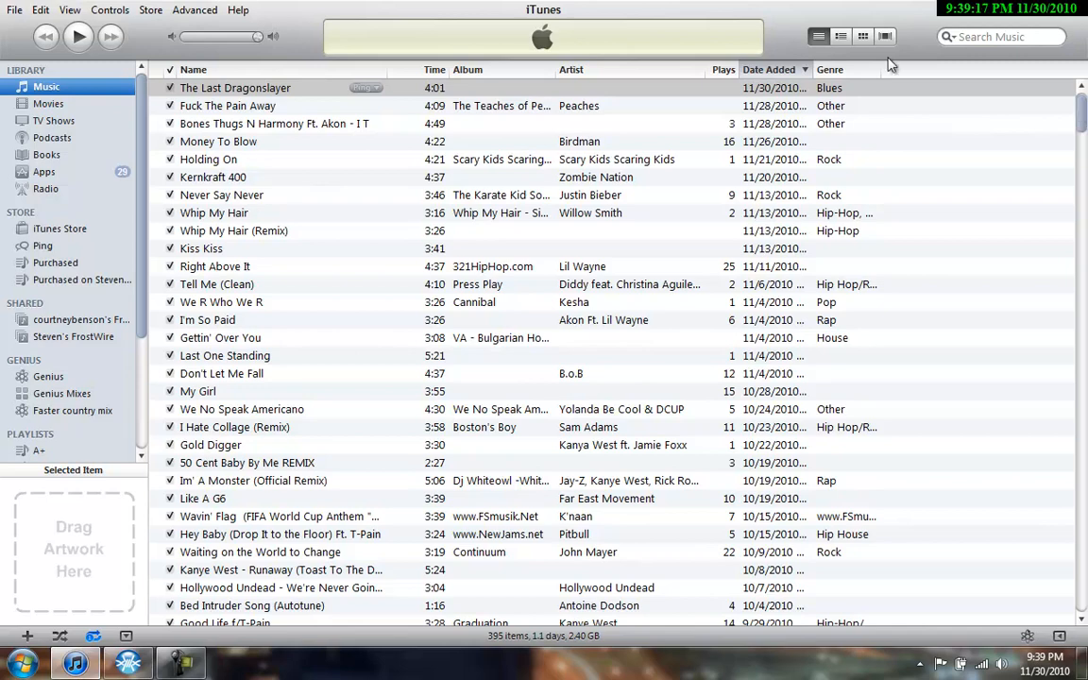
pyautogui.doubleClick(234, 87)
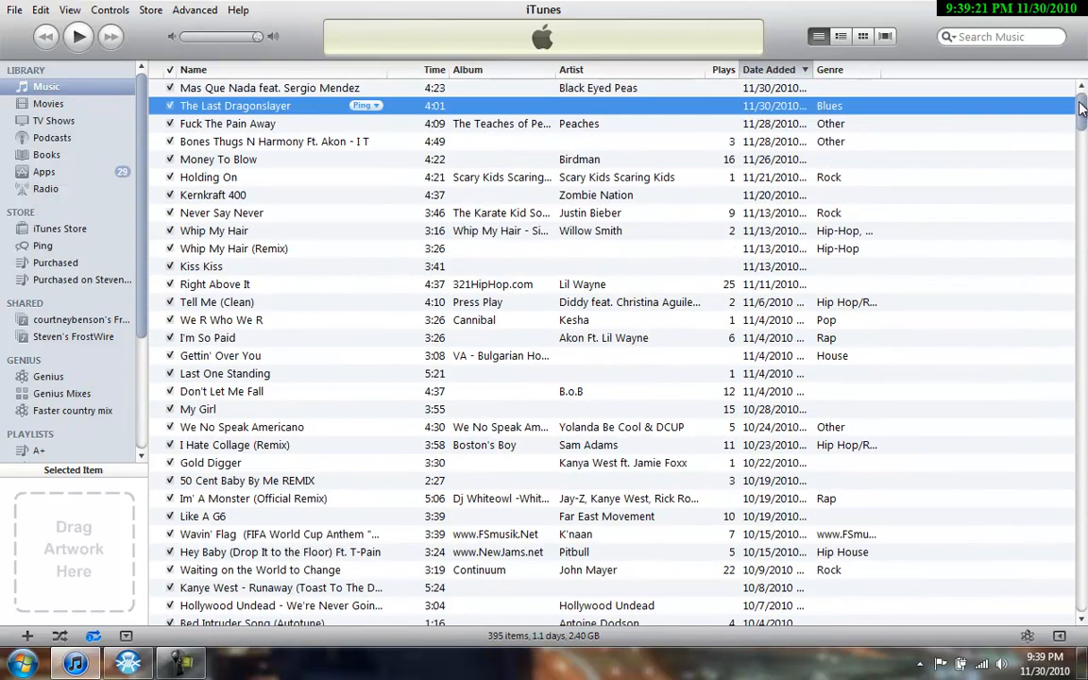
pyautogui.click(265, 87)
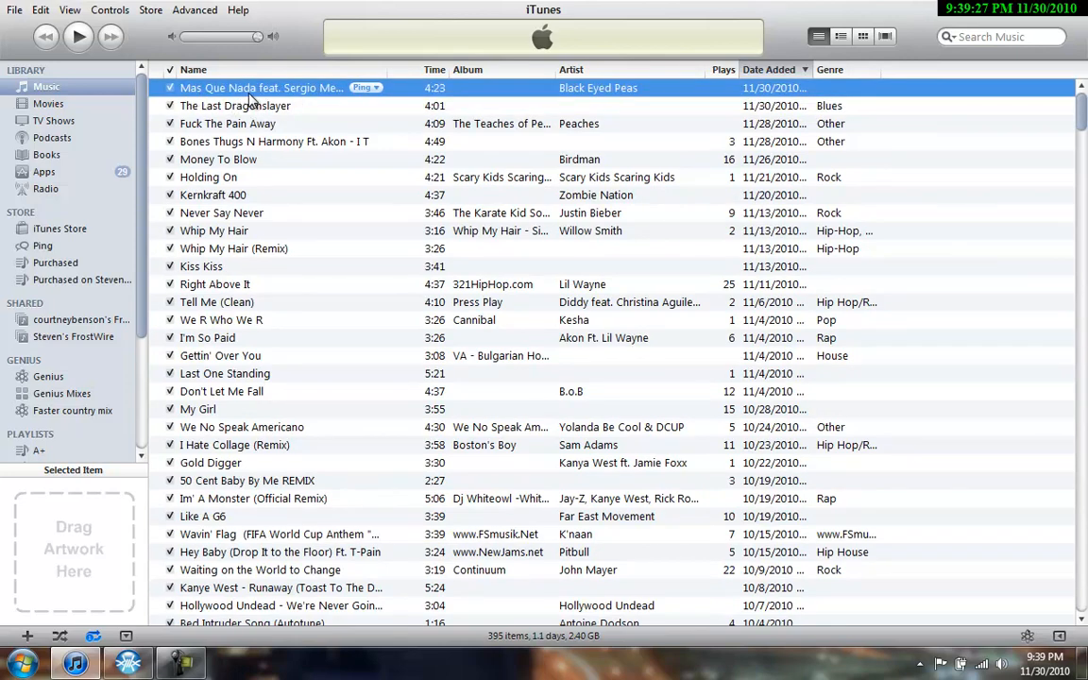
pyautogui.moveTo(219, 272)
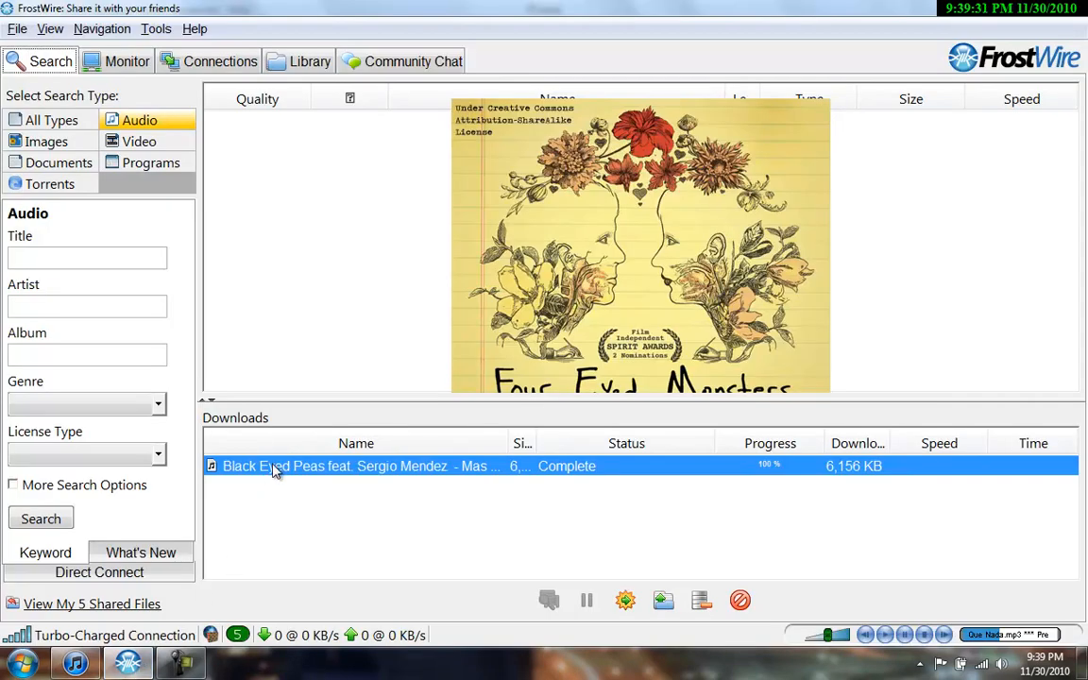
pyautogui.moveTo(510, 438)
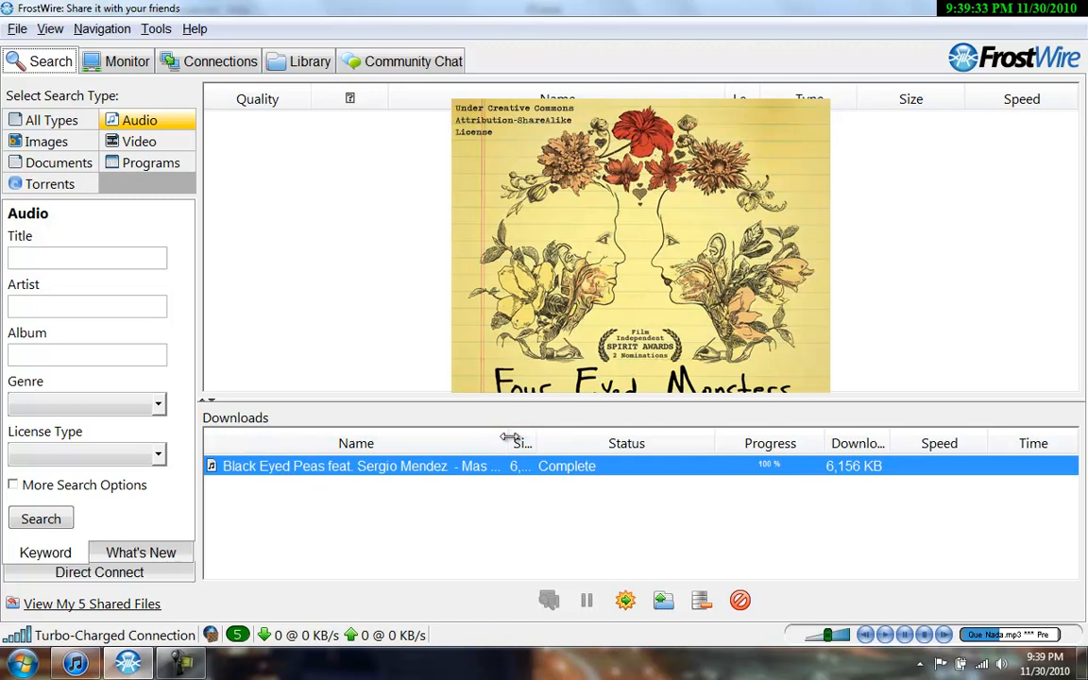
# Step: Widen the Downloads Name column to read the full Mas Que Nada mp3 name, then return to iTunes
pyautogui.click(623, 442)
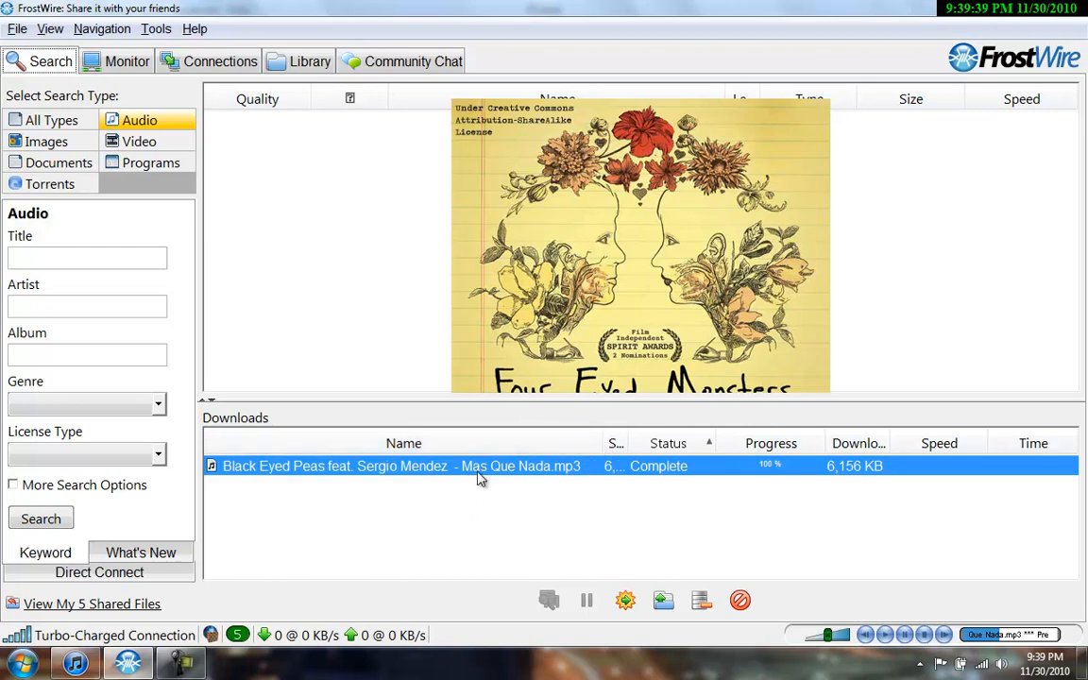
pyautogui.moveTo(522, 472)
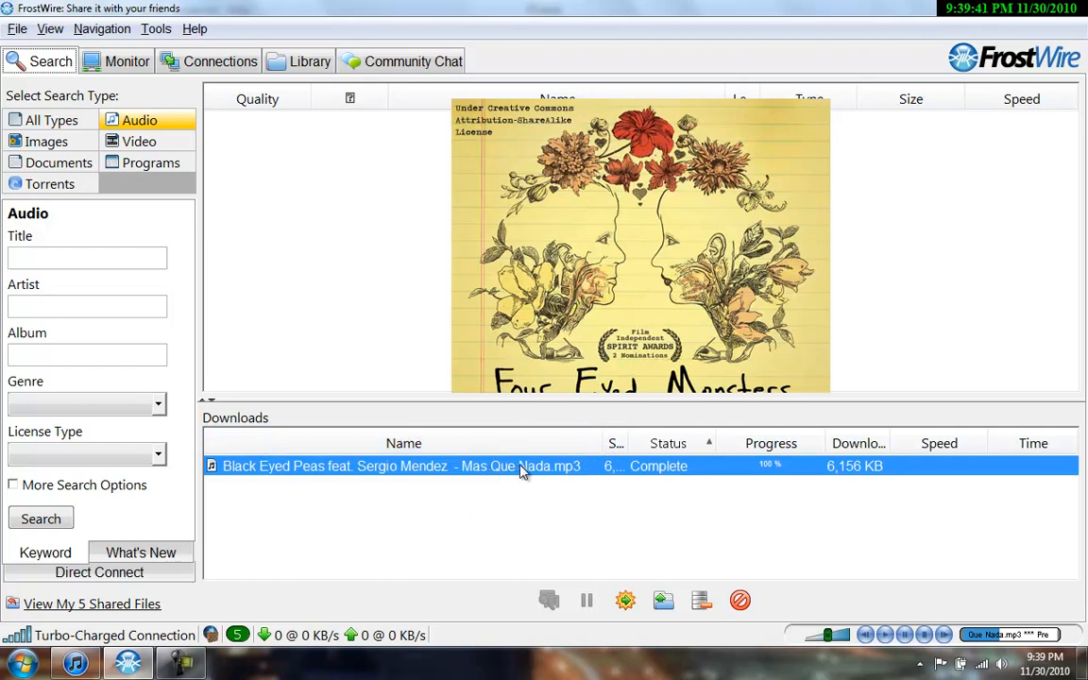
pyautogui.moveTo(406, 473)
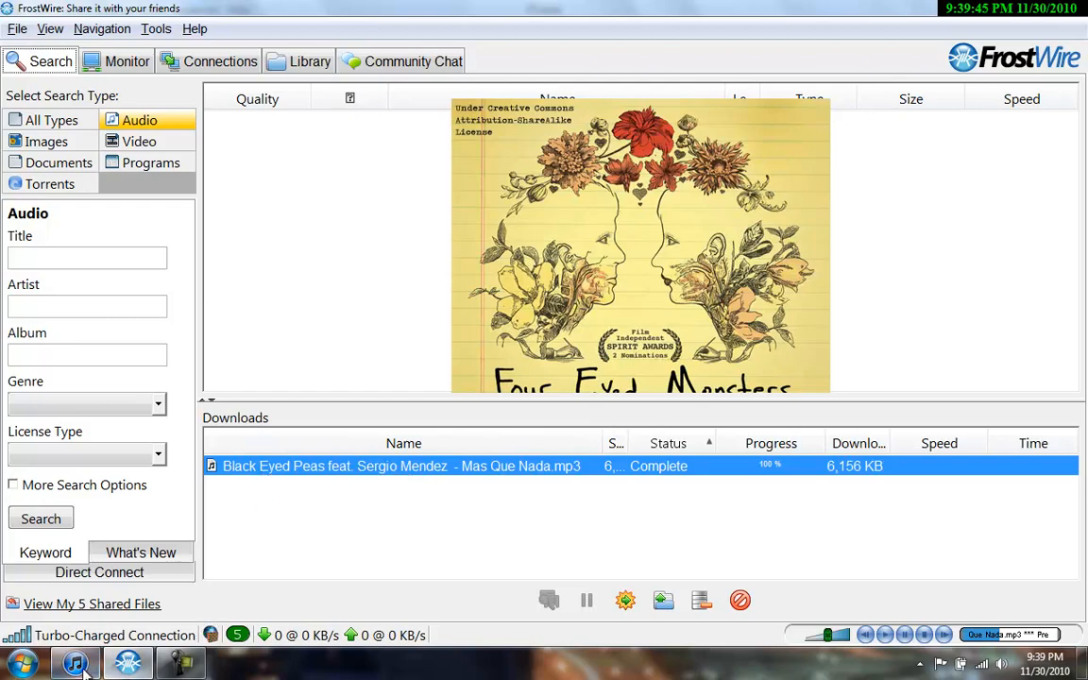
pyautogui.click(74, 661)
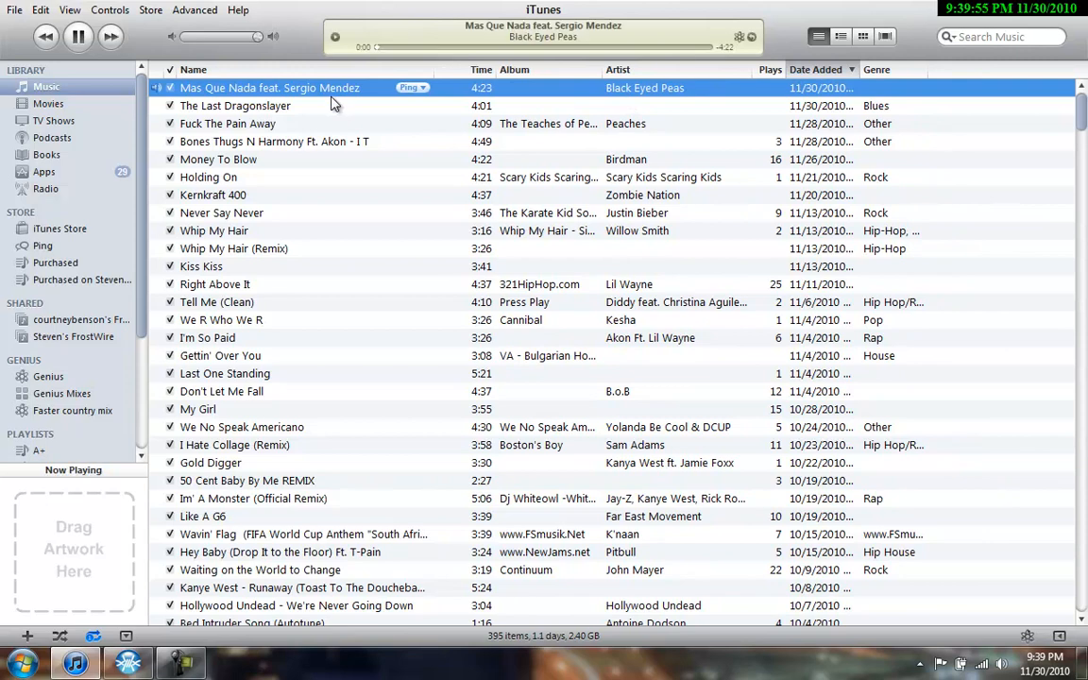
pyautogui.moveTo(244, 7)
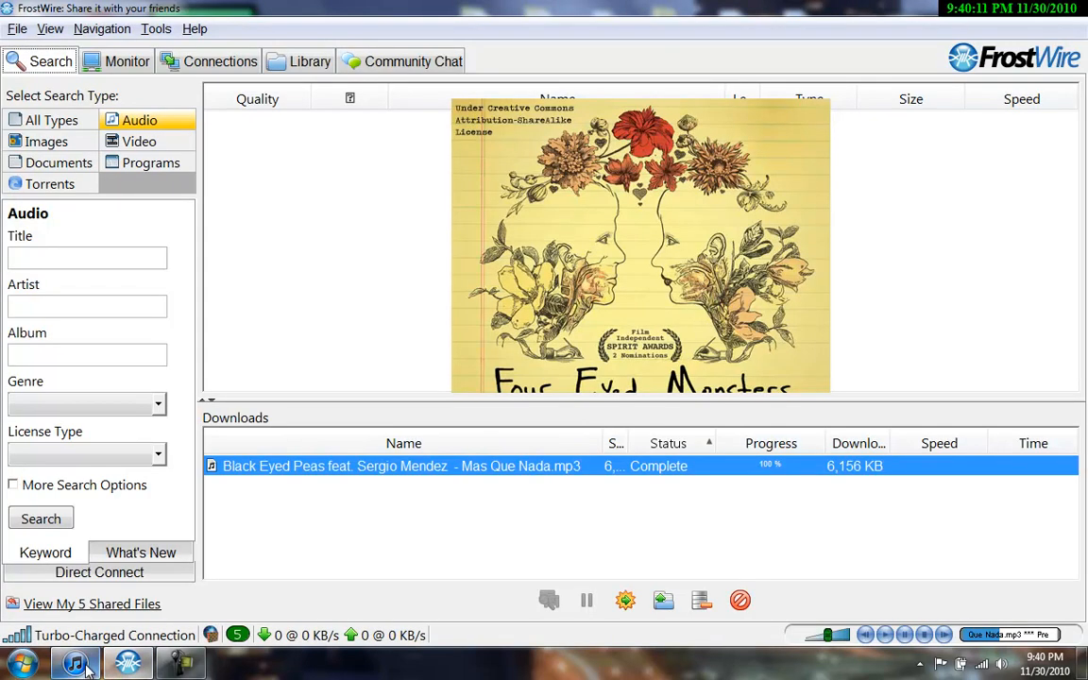
# Step: Check Mas Que Nada playing in iTunes and bring FrostWire back in front showing the download Complete
pyautogui.click(129, 661)
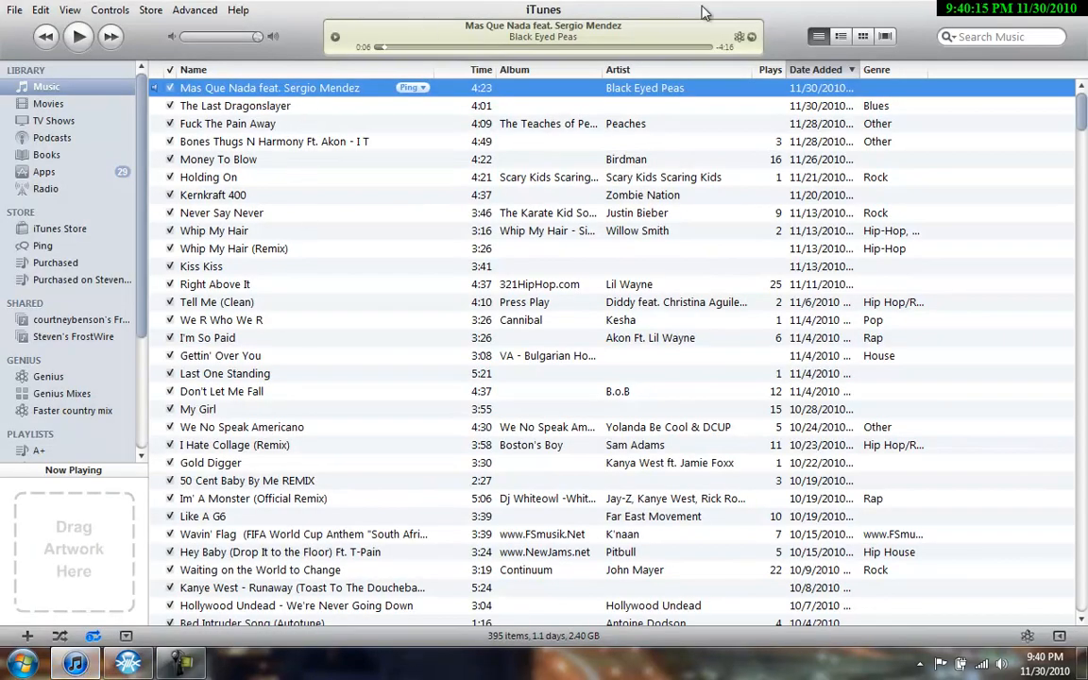
pyautogui.click(128, 661)
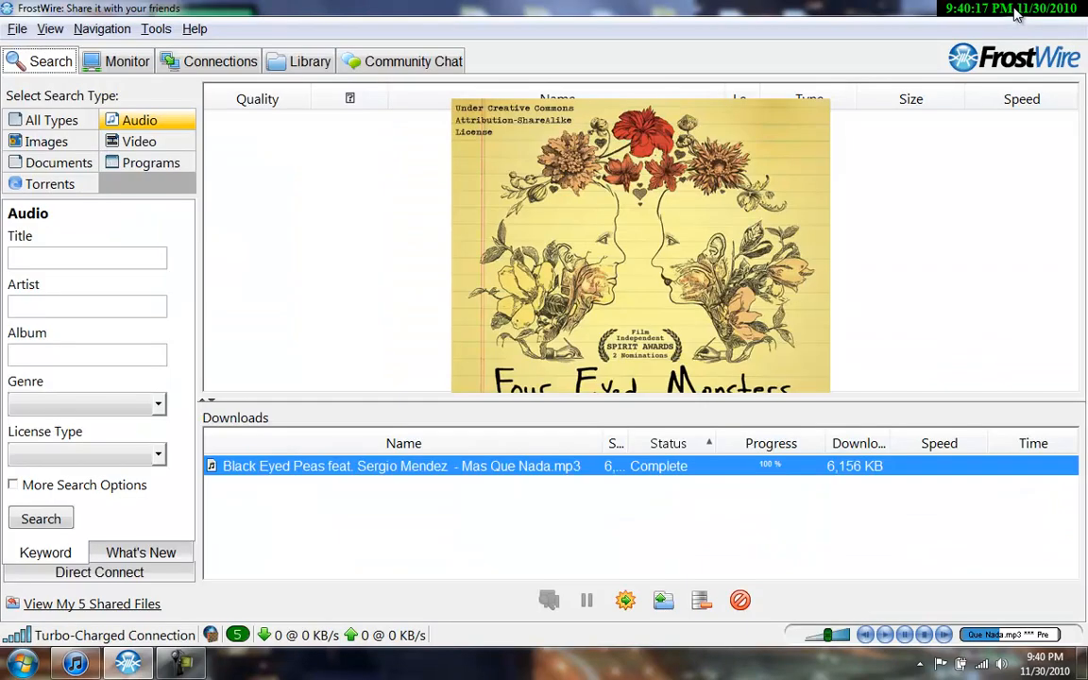